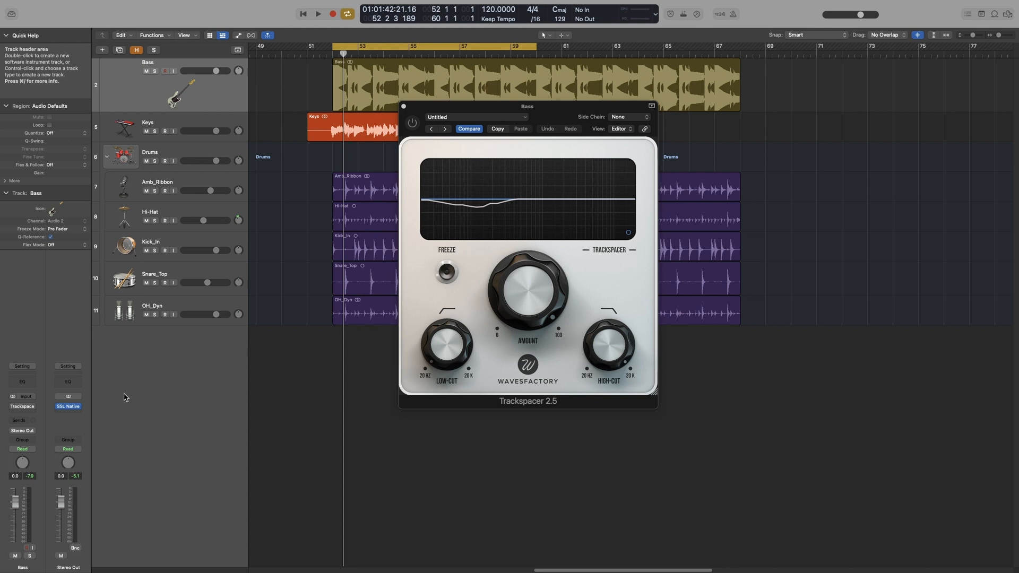
mouse_move(602, 323)
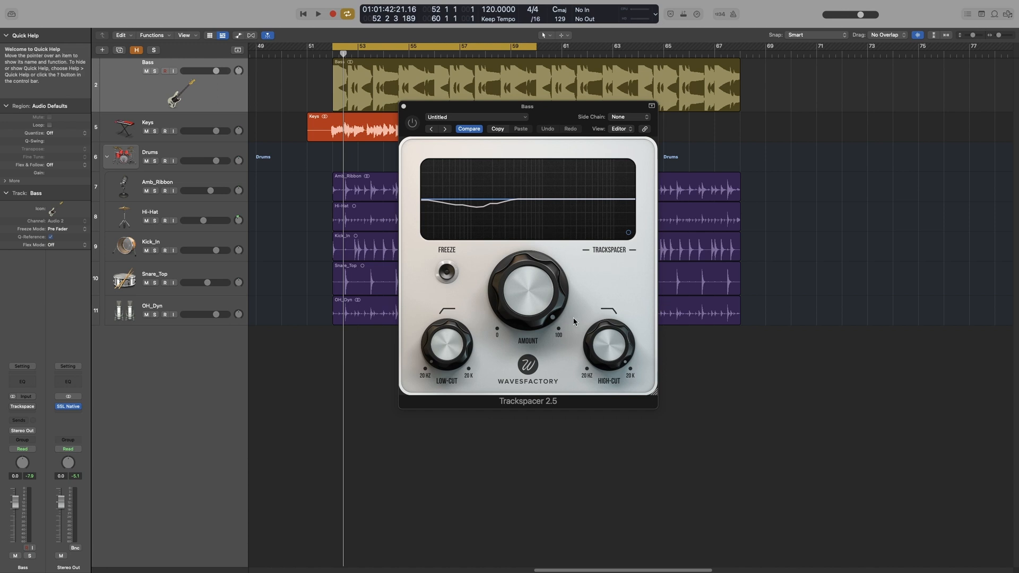
mouse_move(594, 261)
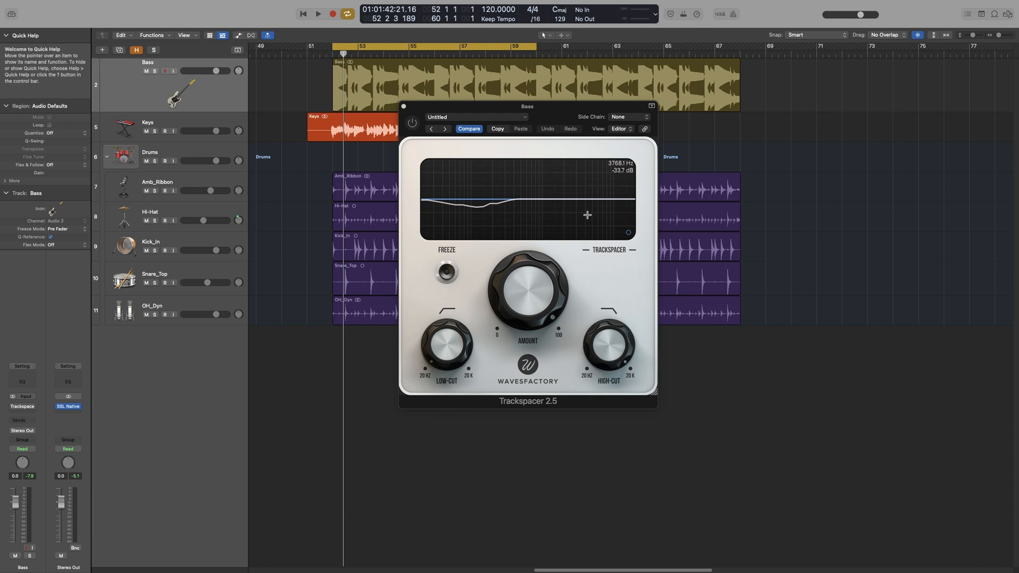
mouse_move(553, 215)
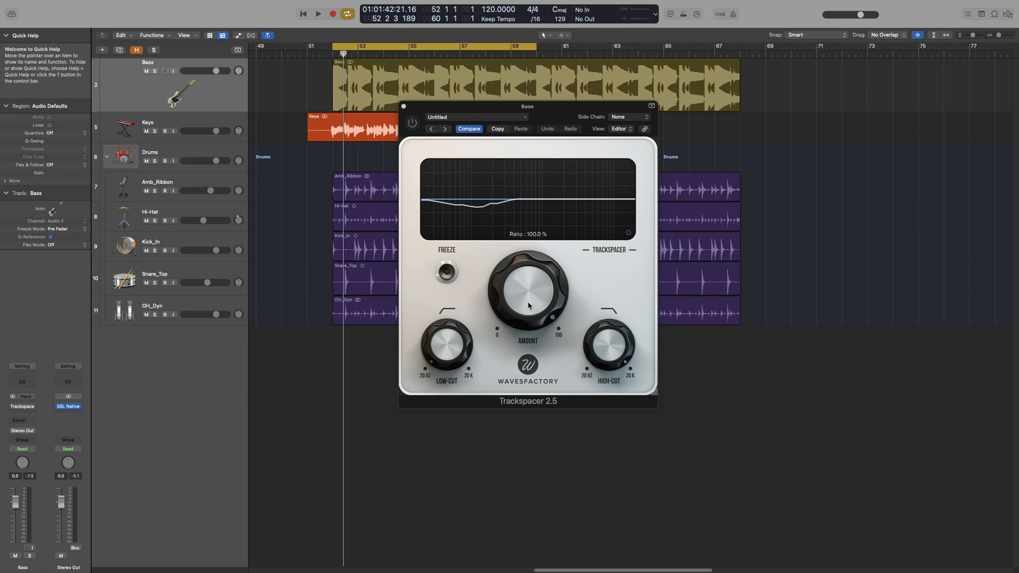
Step: Lower the Bass Trackspacer Amount to about 91.5%, then raise it back toward 100%
left_click_drag(527, 286, 528, 319)
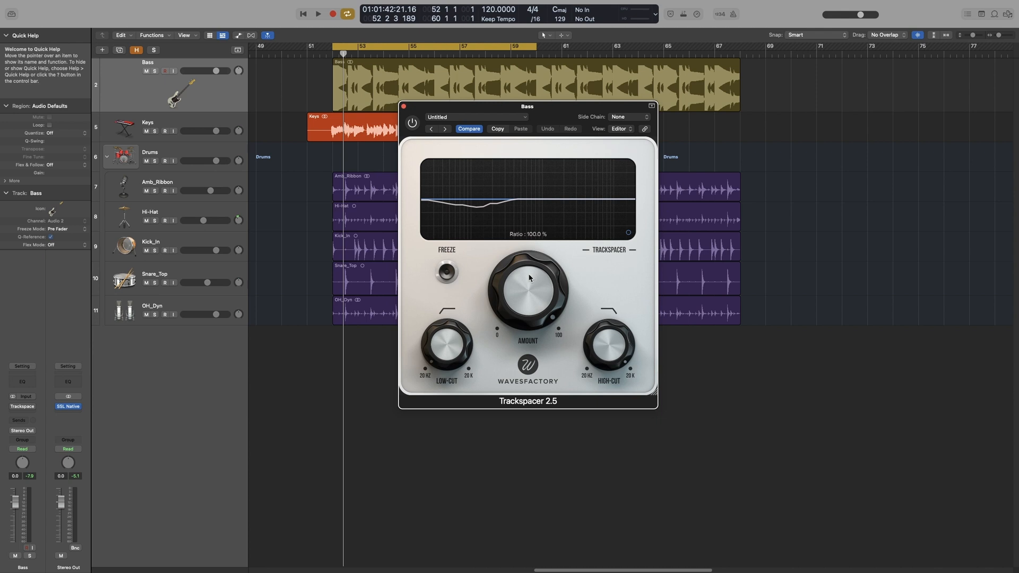
left_click_drag(530, 278, 522, 328)
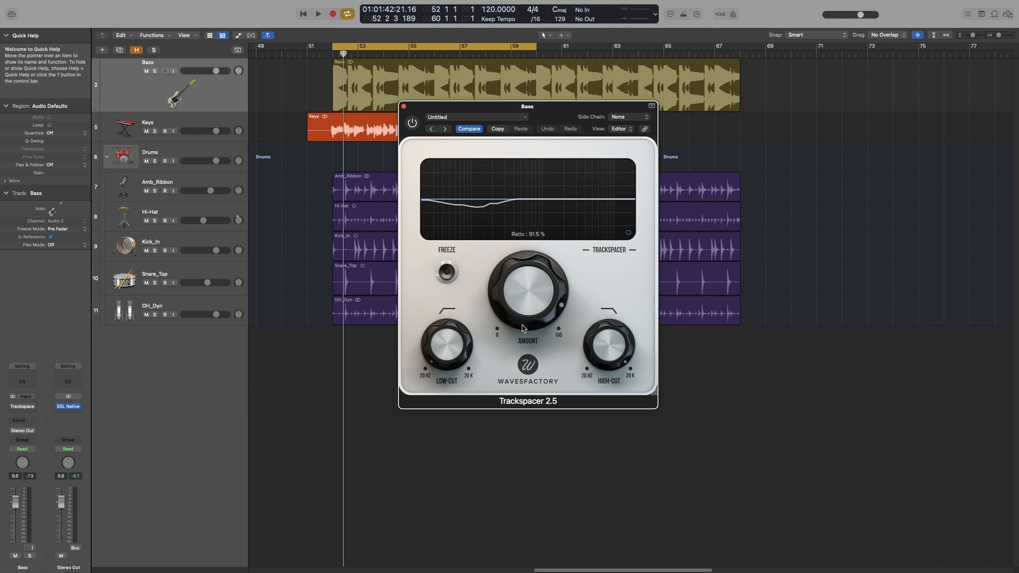
left_click_drag(527, 325, 536, 247)
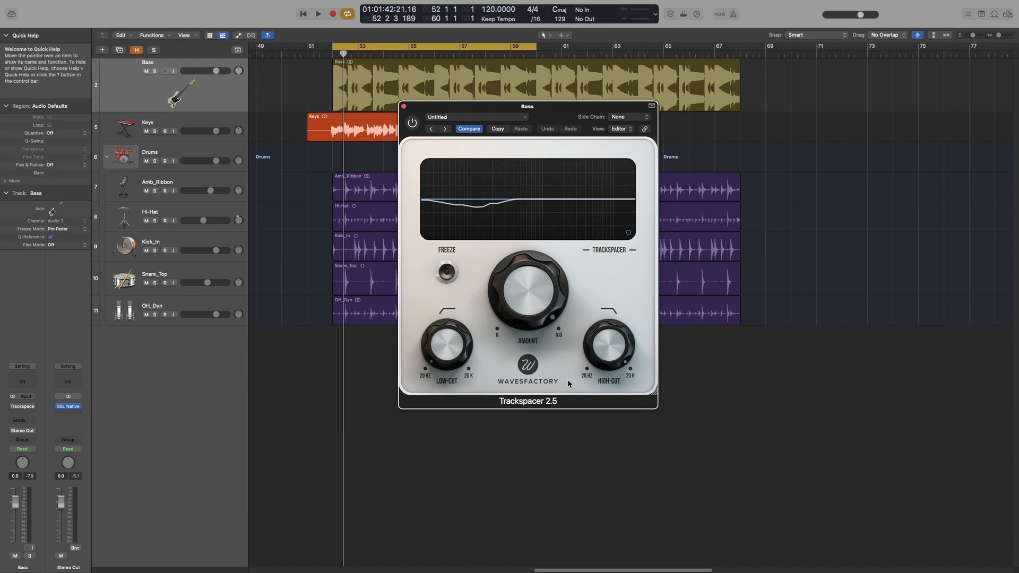
mouse_move(488, 366)
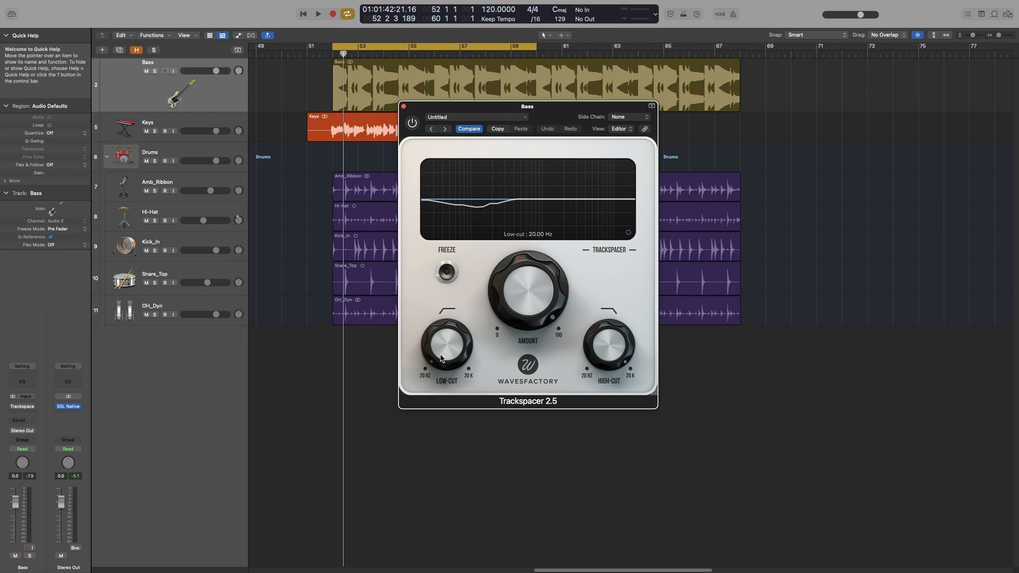
mouse_move(512, 355)
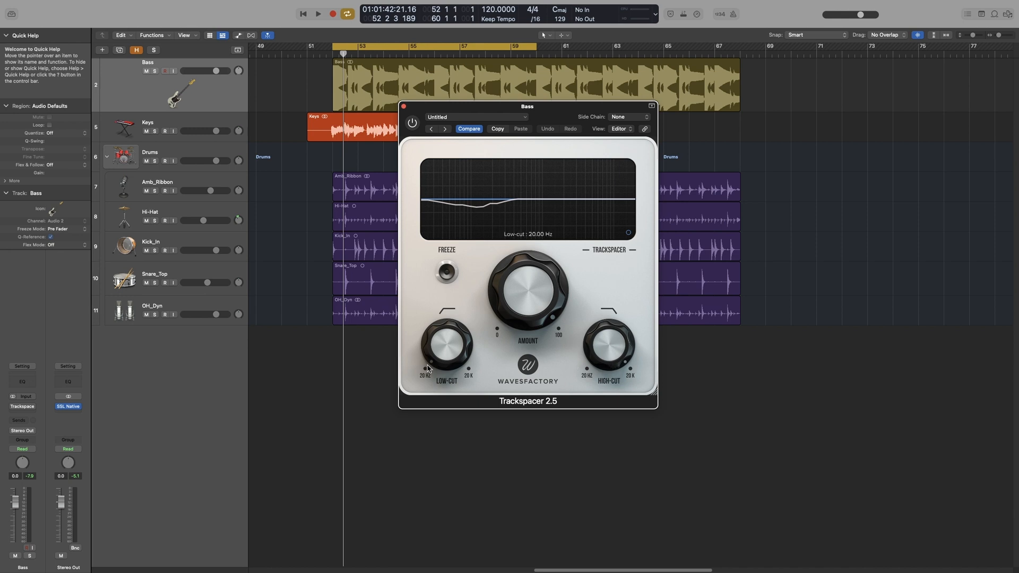
mouse_move(620, 346)
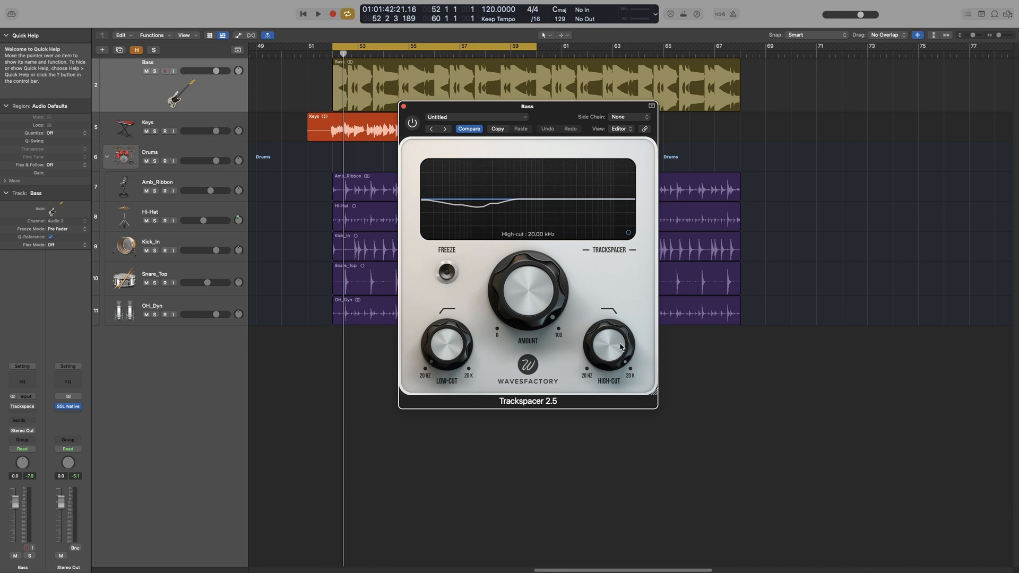
mouse_move(614, 343)
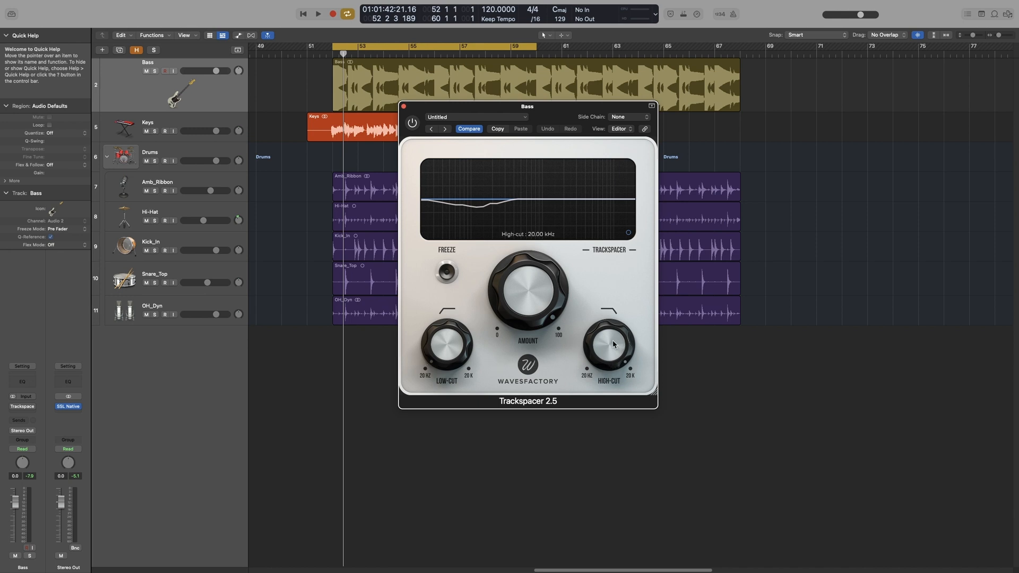
Step: Bring Trackspacer's high-cut down to about 1.06 kHz while auditioning, then stop playback
left_click_drag(614, 343, 608, 364)
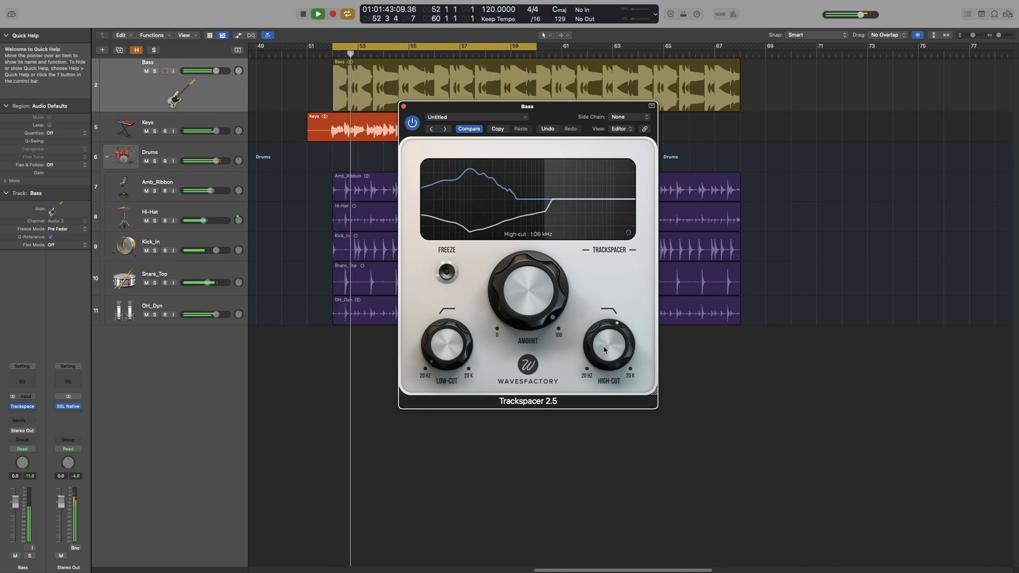
left_click_drag(608, 347, 595, 357)
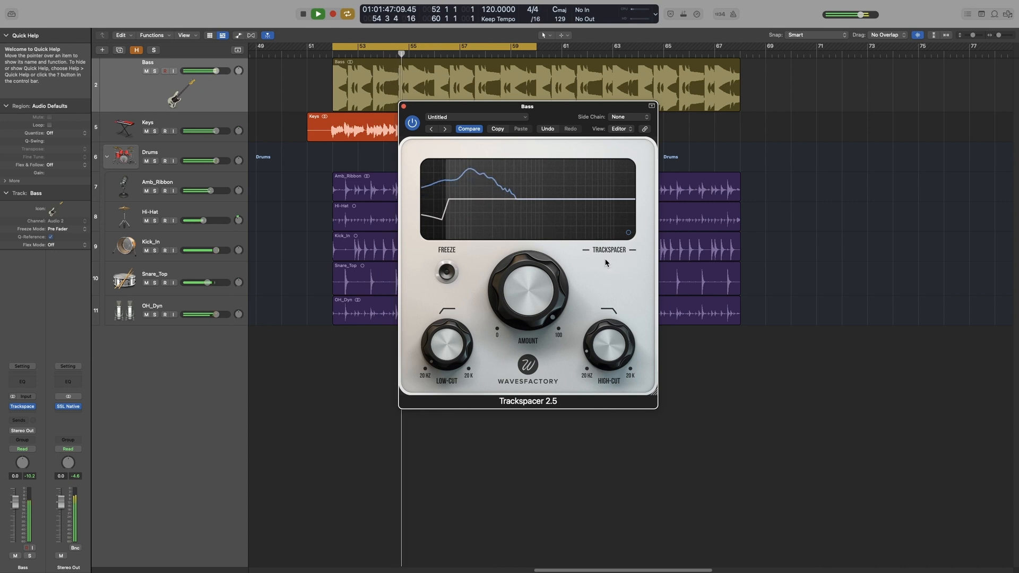
left_click(334, 13)
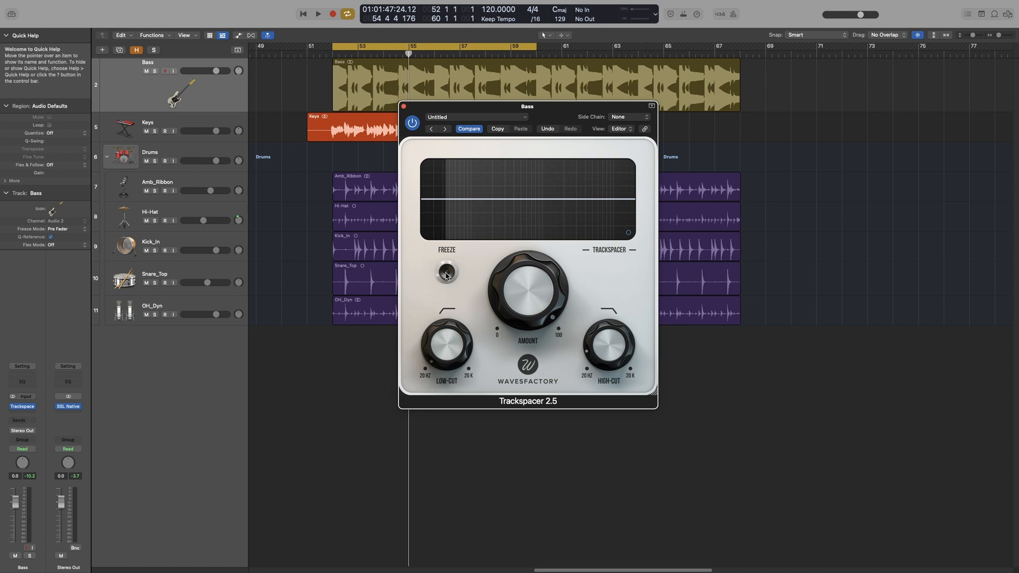
Step: Freeze the ducking curve with high-cut at 310 Hz during playback, then reset high-cut to 20 kHz
left_click(446, 271)
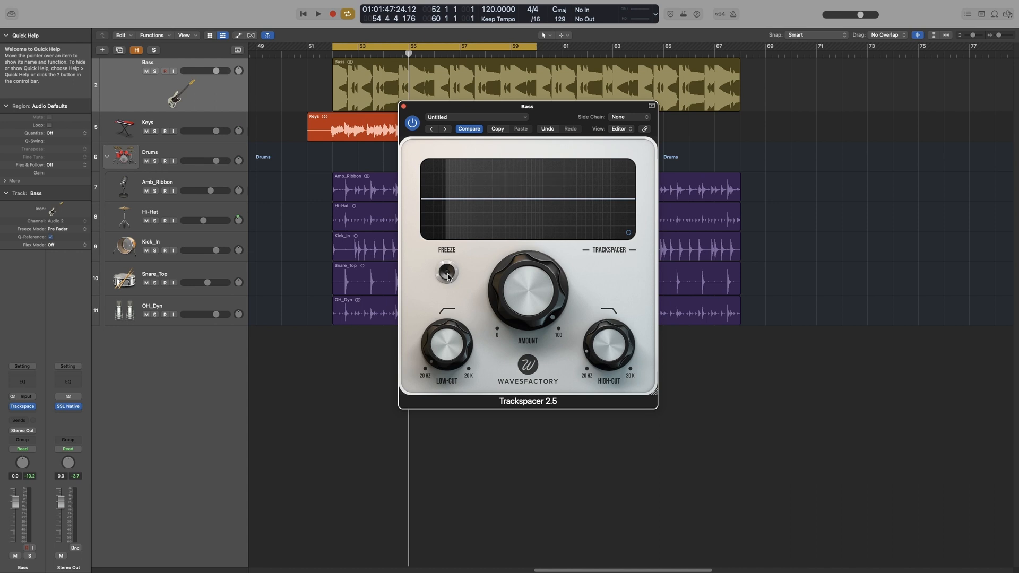
mouse_move(458, 283)
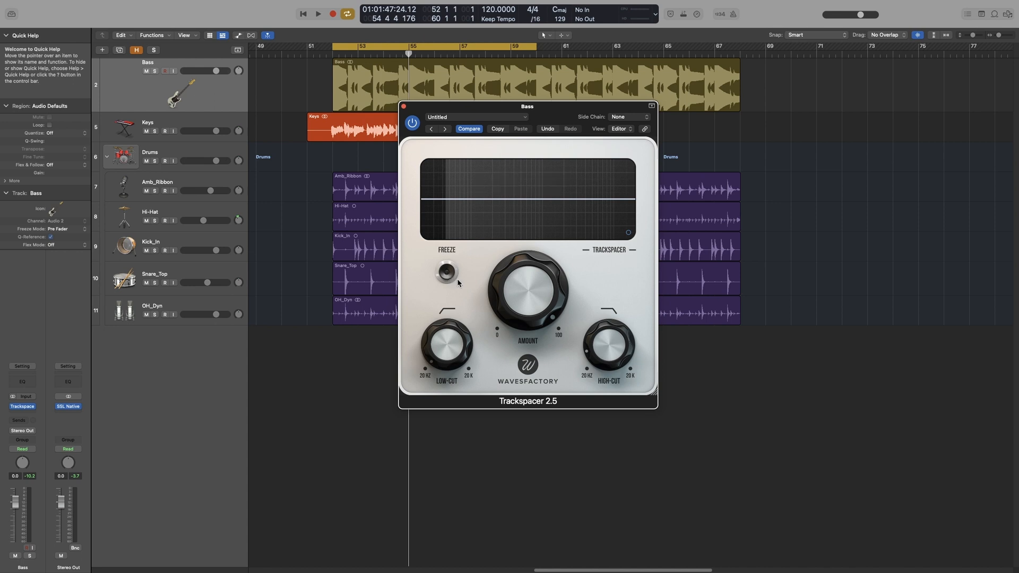
left_click_drag(609, 342, 605, 305)
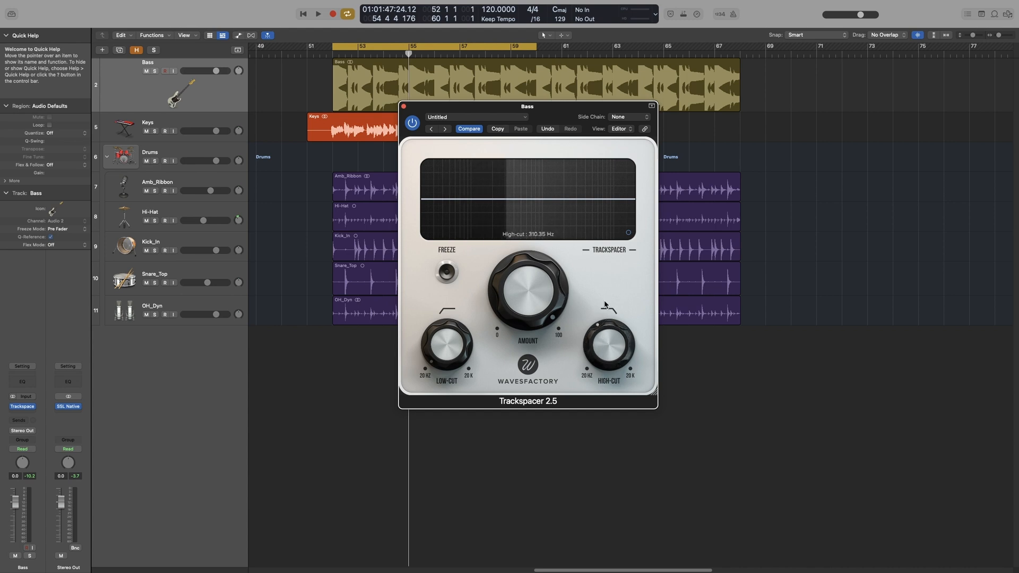
left_click(318, 13)
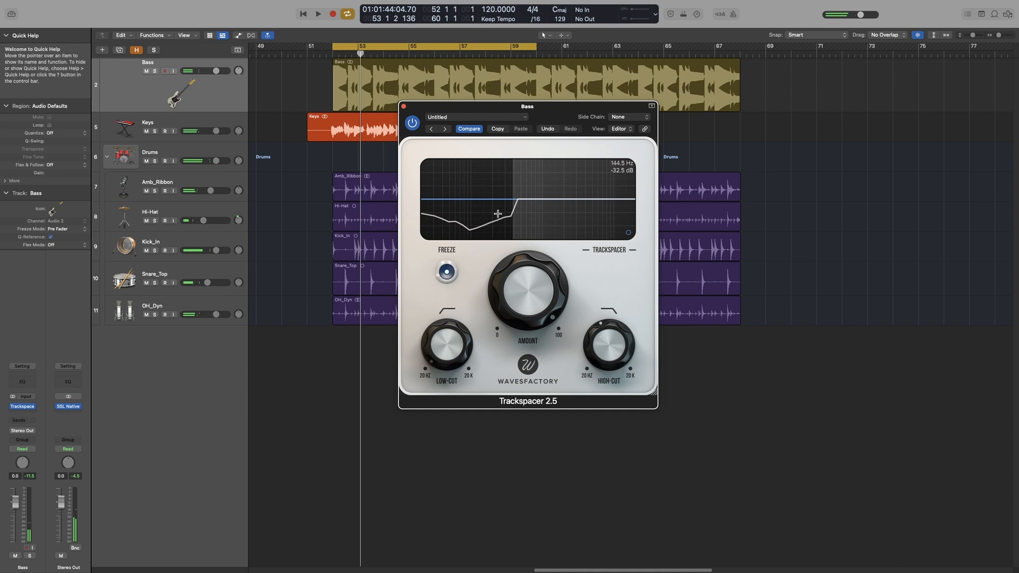
left_click_drag(497, 213, 460, 200)
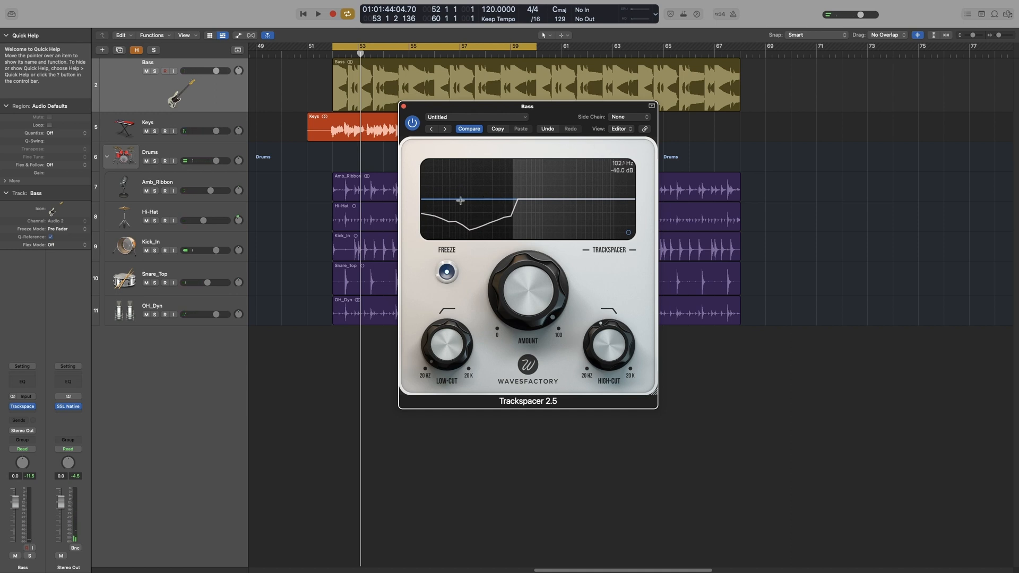
left_click(318, 13)
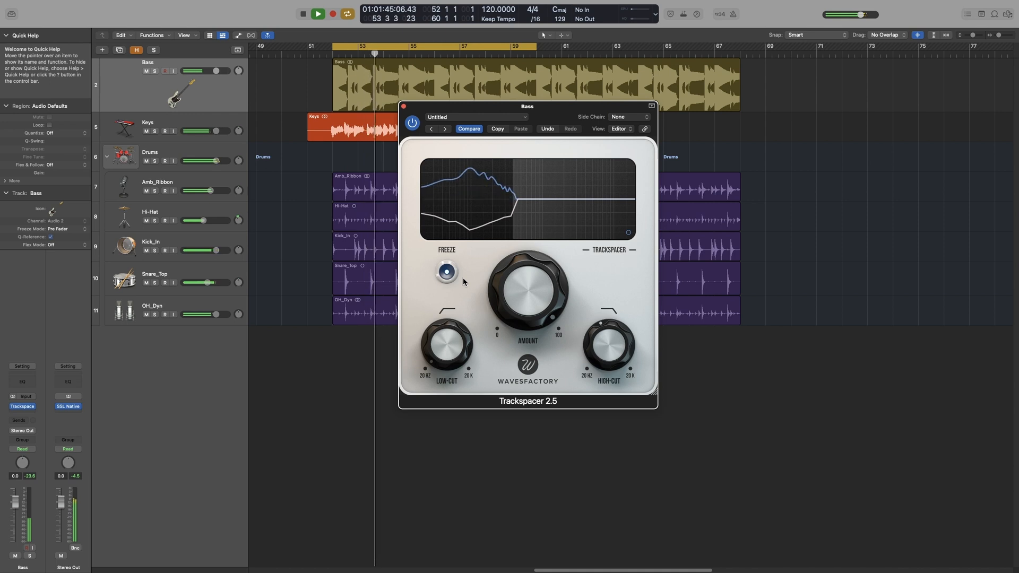
left_click(333, 13)
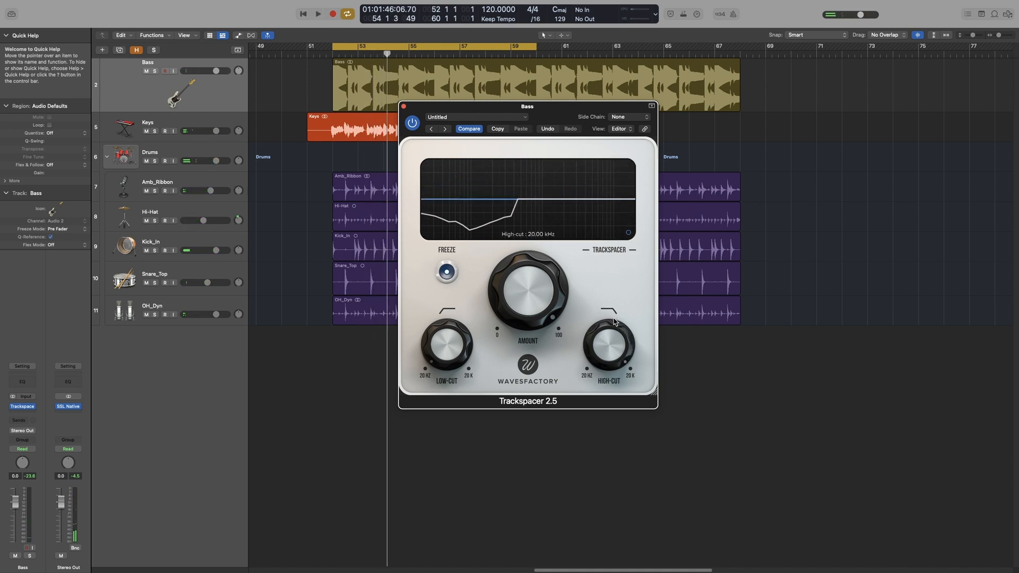
left_click(528, 362)
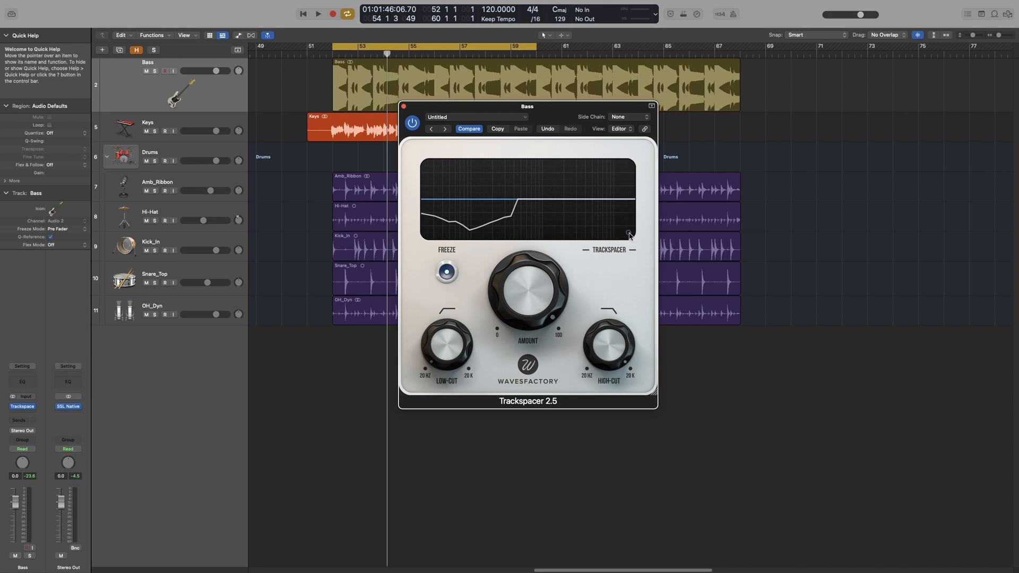
Step: Inspect Trackspacer's advanced panel (pan, stereo mode, attack, release, sidechain), then hide it
left_click(629, 232)
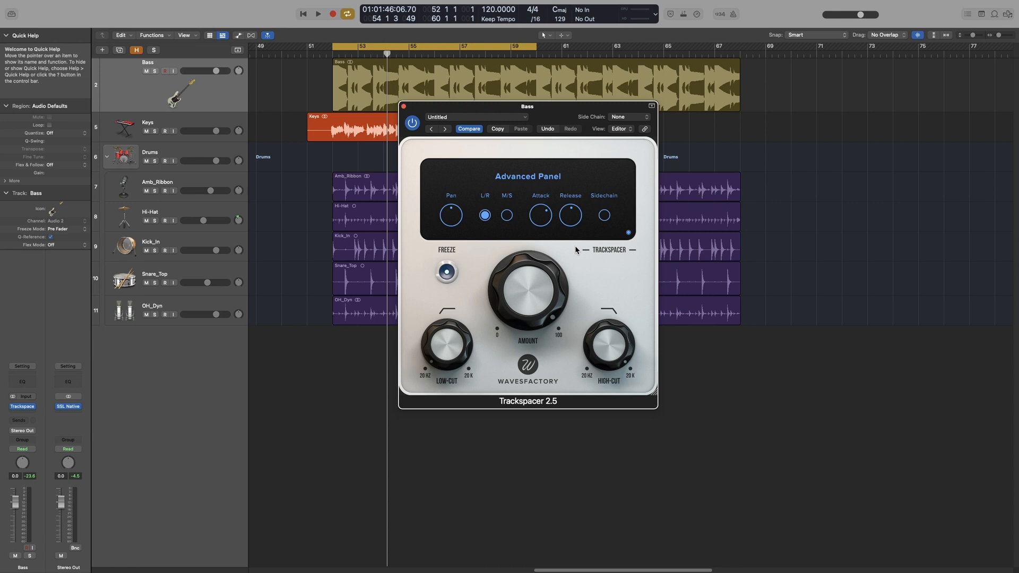
mouse_move(182, 96)
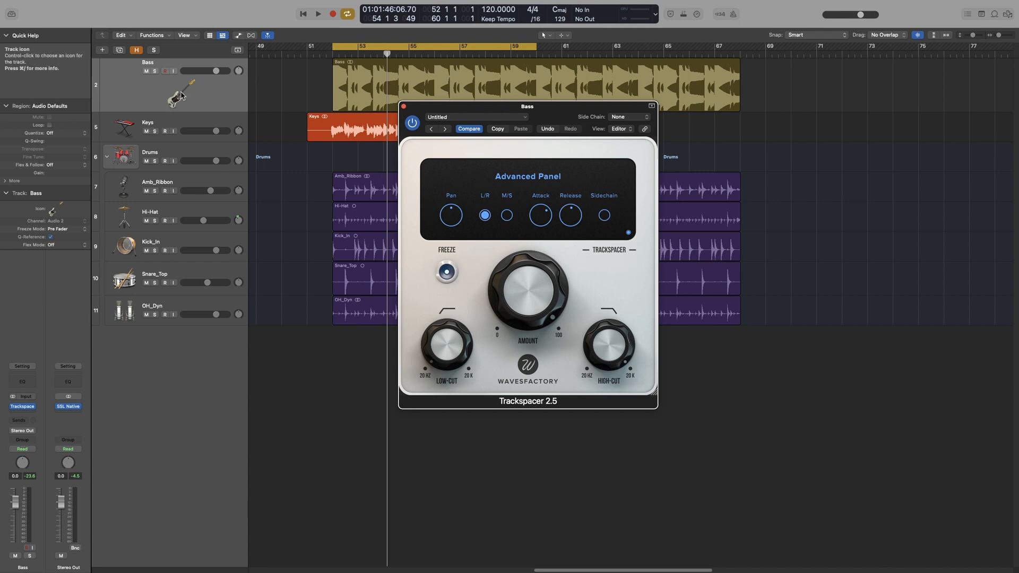
mouse_move(180, 93)
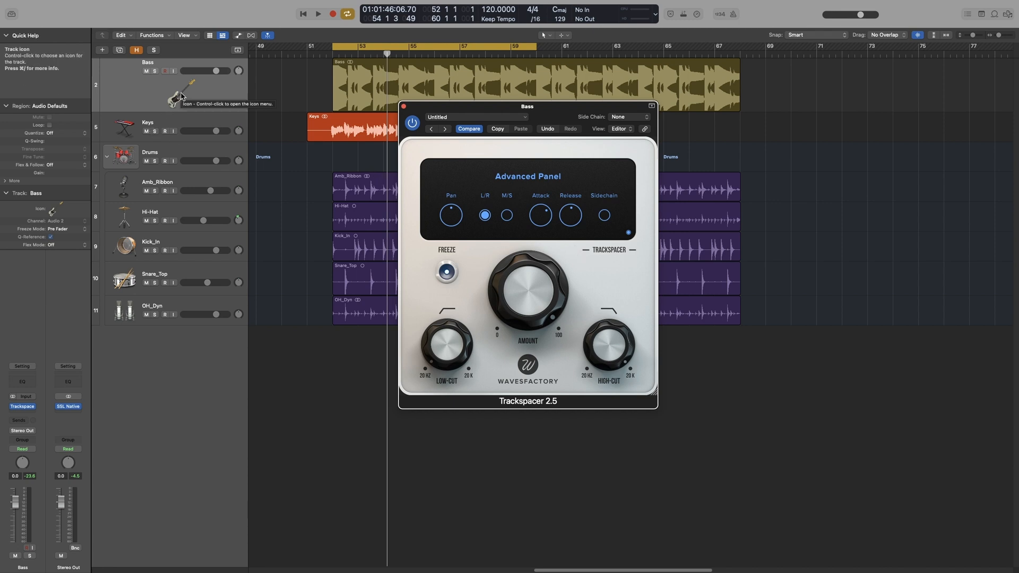
mouse_move(385, 178)
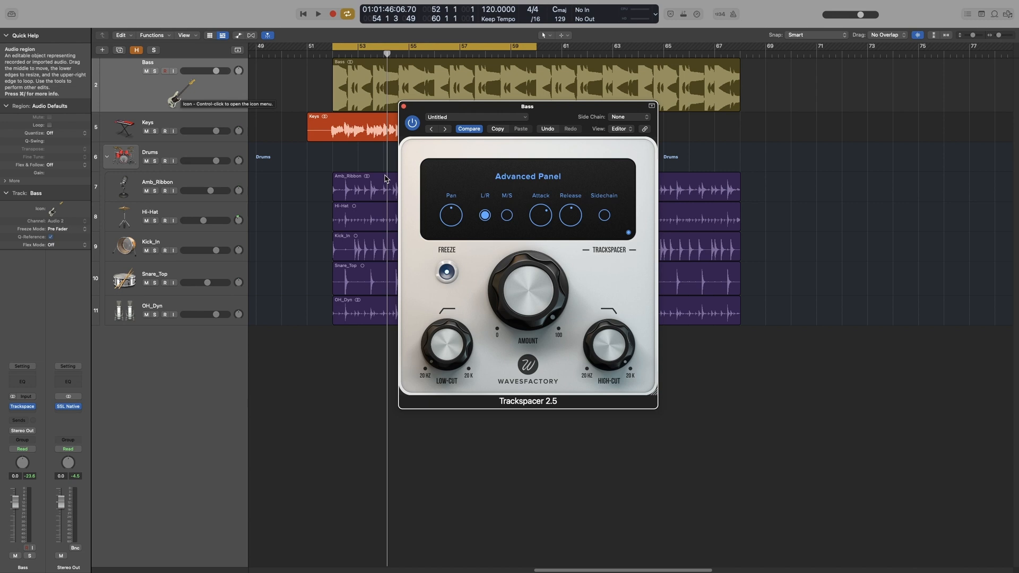
mouse_move(601, 396)
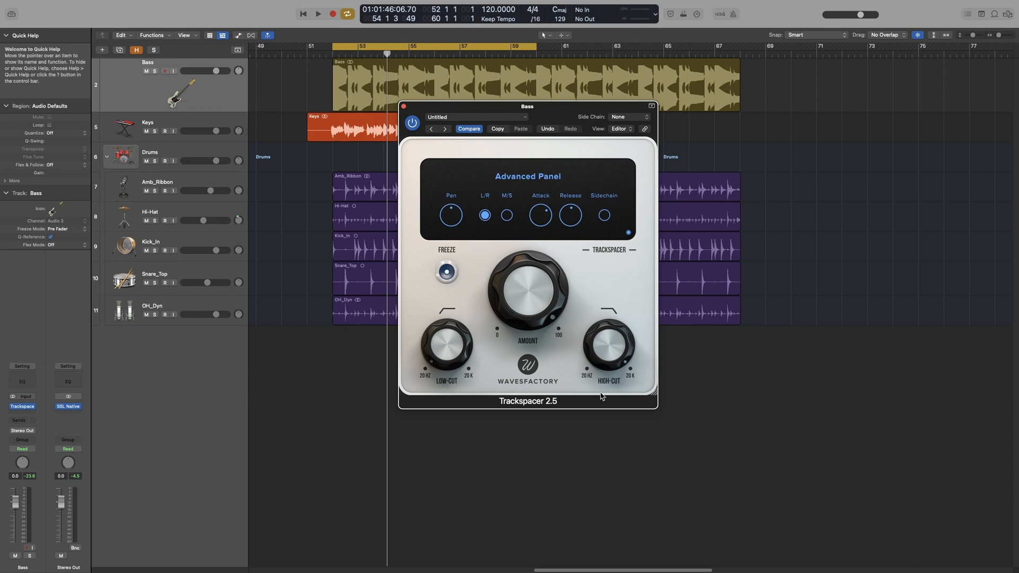
left_click(628, 232)
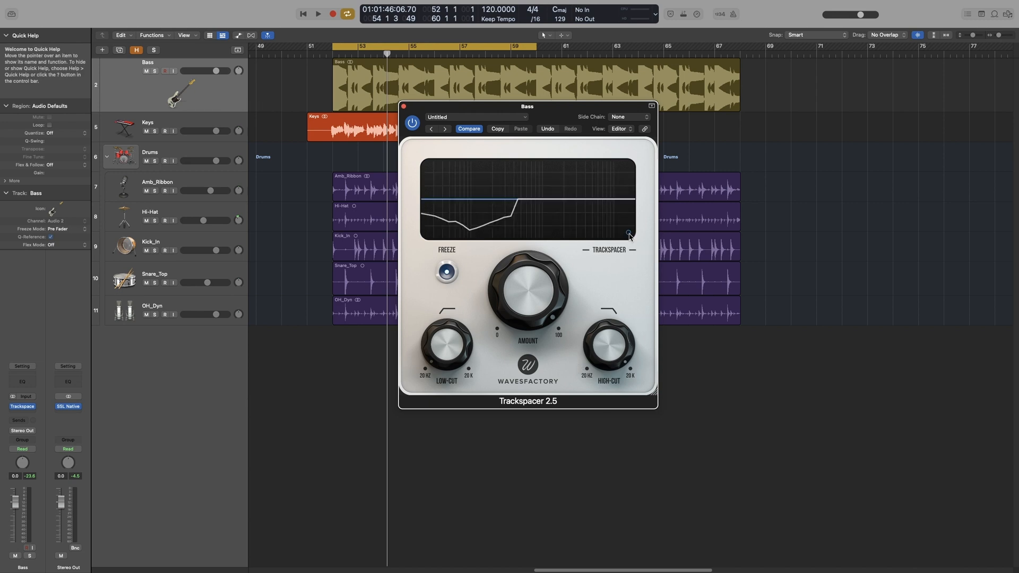
mouse_move(606, 267)
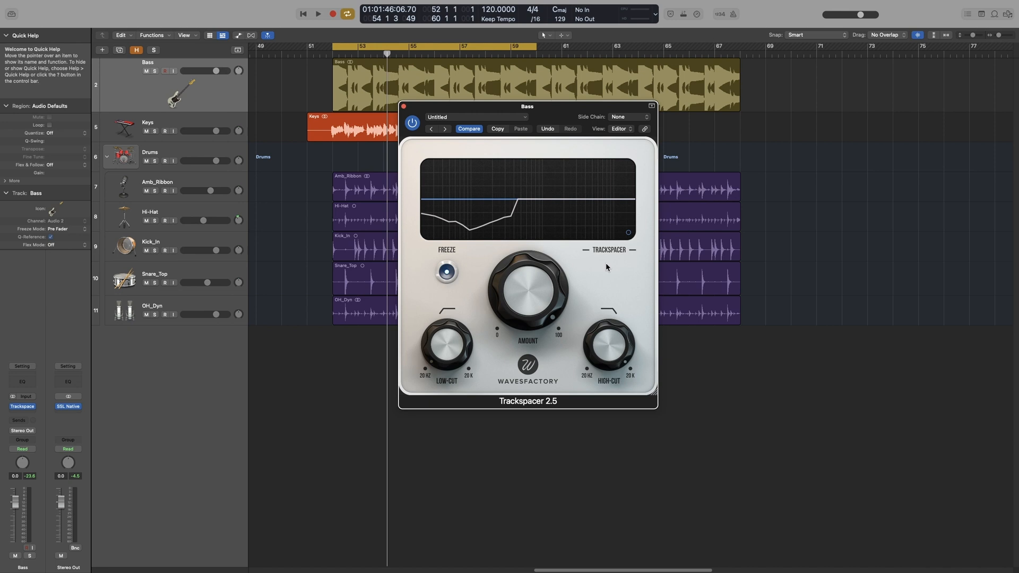
mouse_move(610, 296)
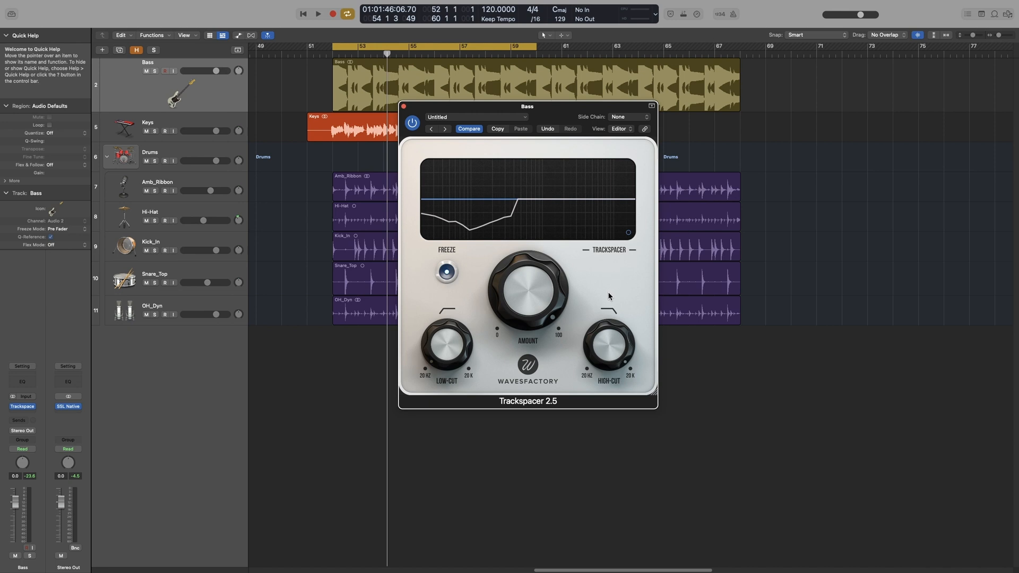
Step: Set the Bass Trackspacer side chain to Kick_In (Audio 4) and start playback
left_click(626, 116)
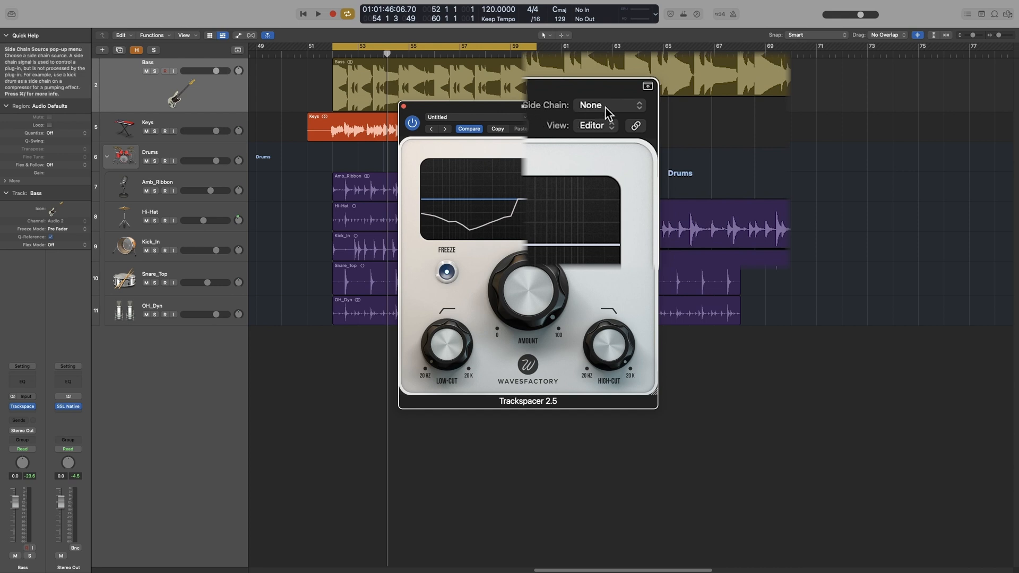
left_click(607, 104)
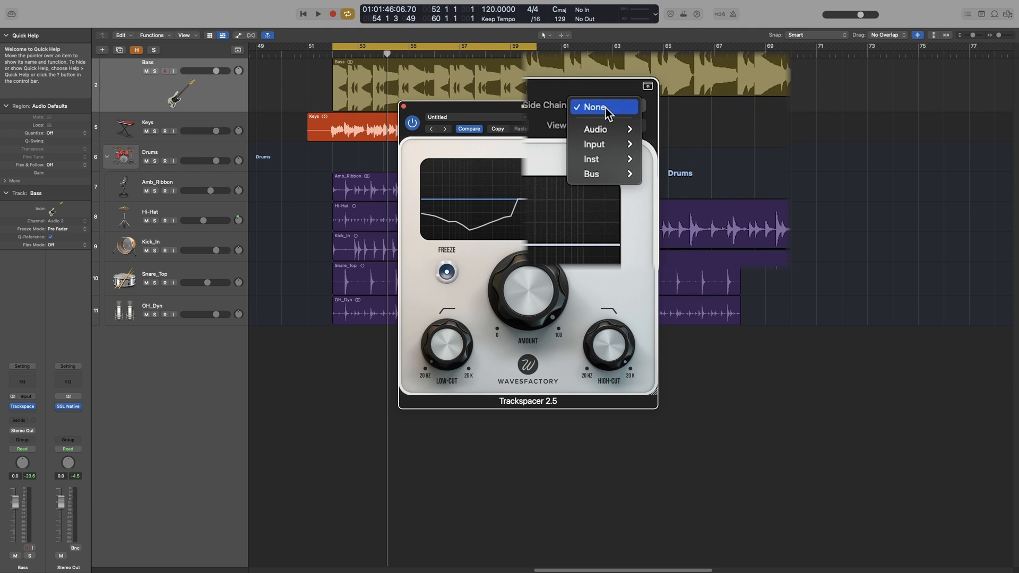
mouse_move(594, 144)
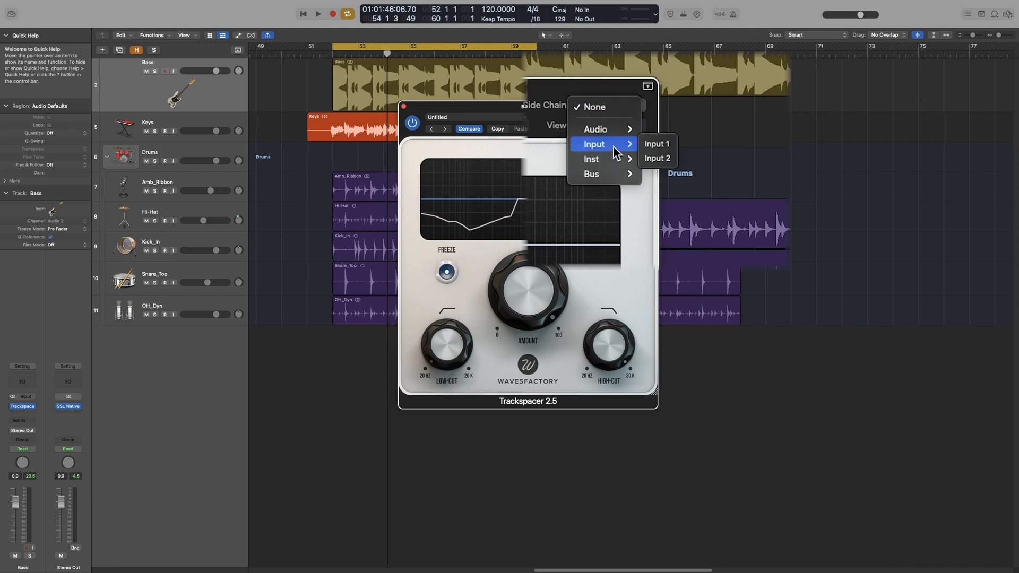
mouse_move(595, 129)
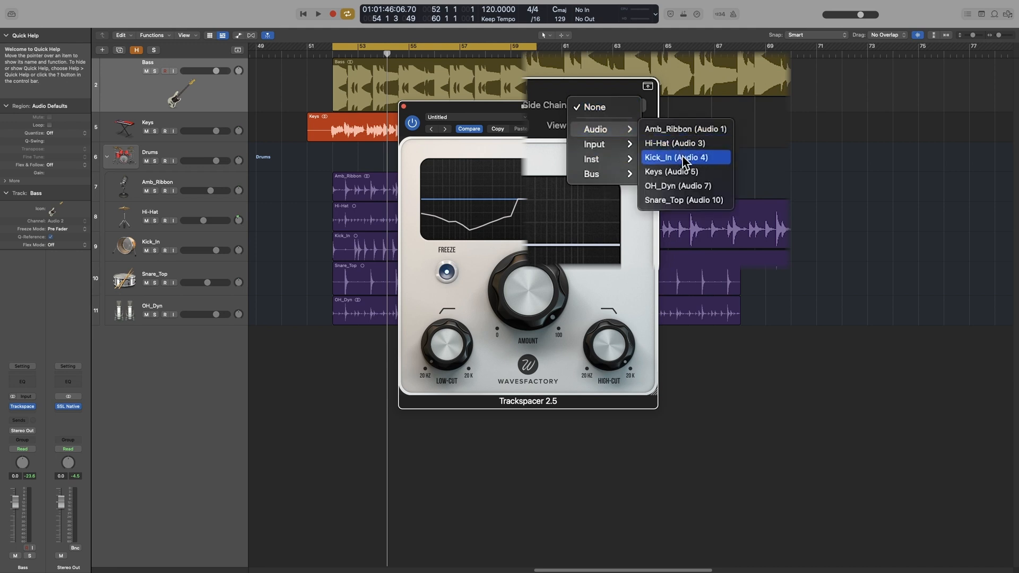
left_click(677, 157)
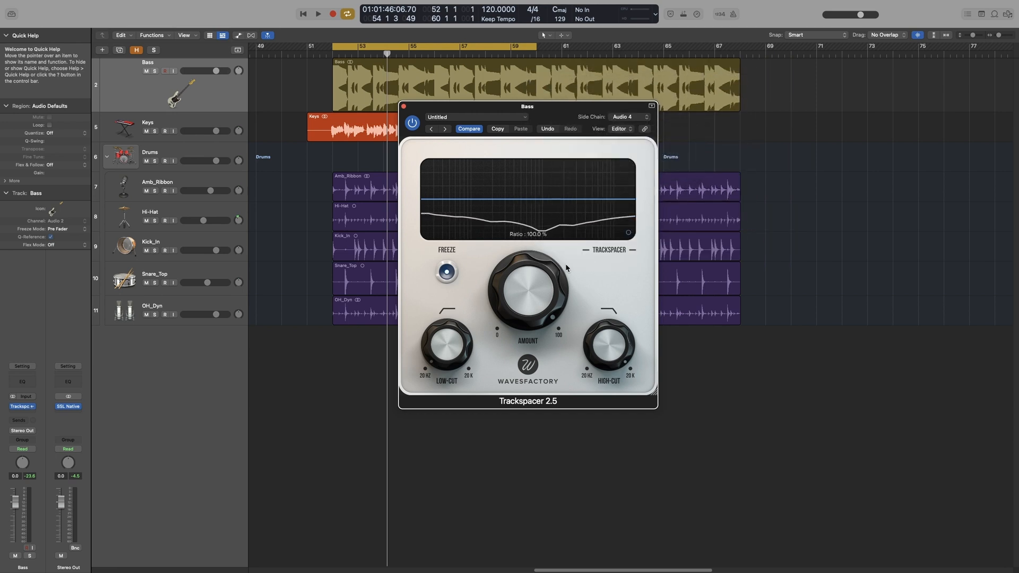
left_click(318, 13)
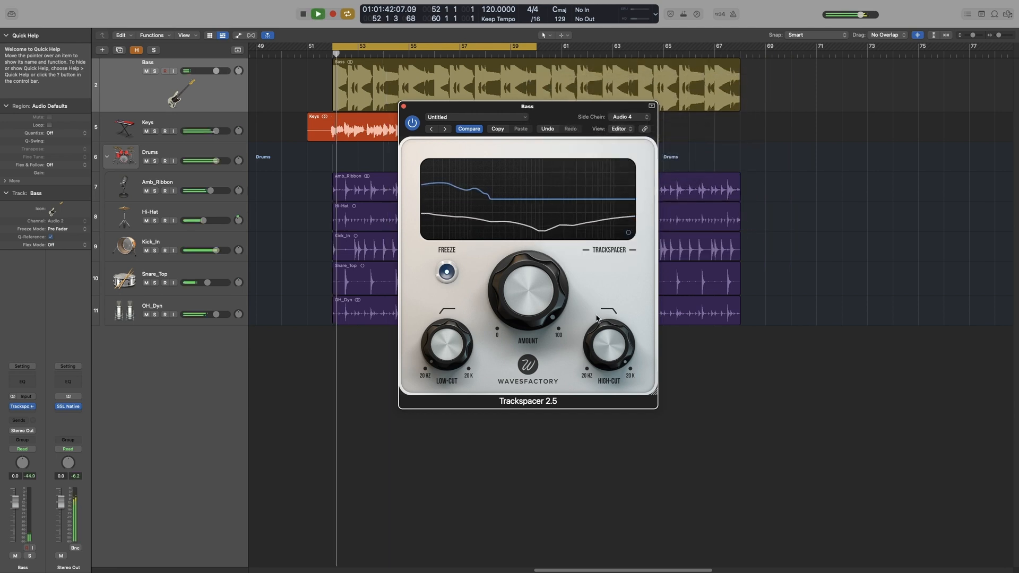
Step: Raise Trackspacer Amount to about 98% with Freeze off during playback, then select Kick_In
left_click_drag(527, 292, 533, 347)
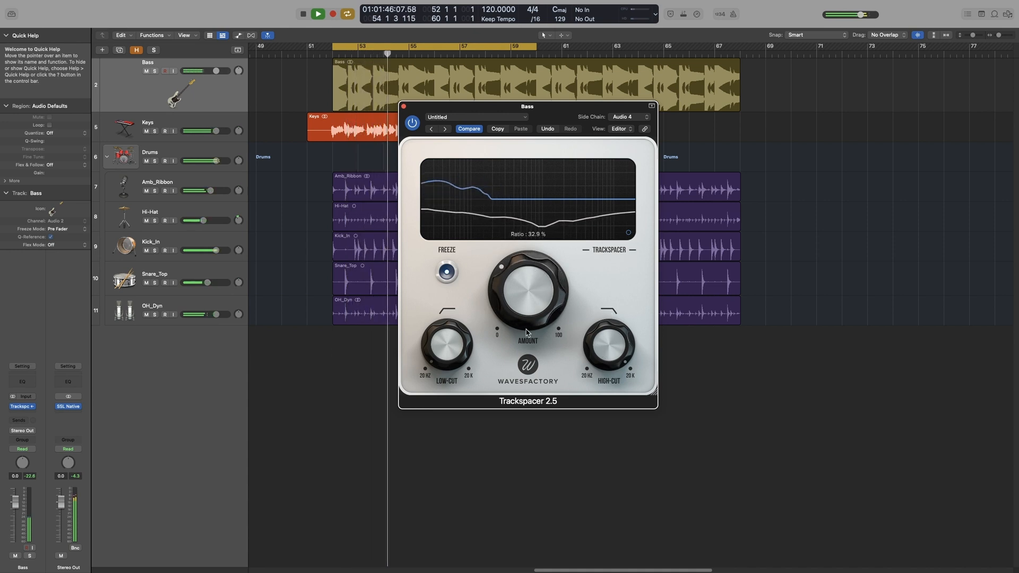
left_click(446, 272)
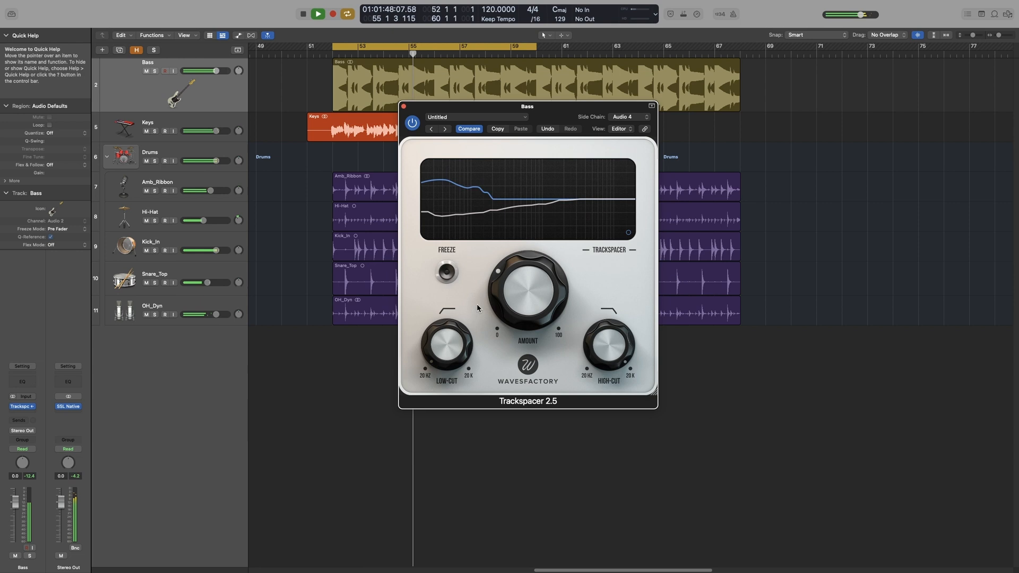
left_click_drag(528, 286, 550, 266)
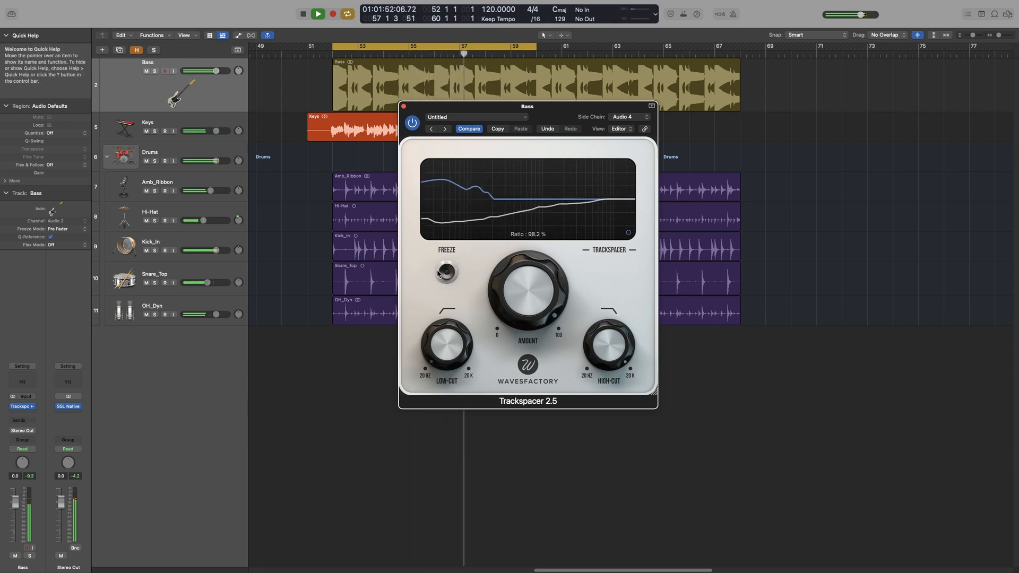
left_click(154, 70)
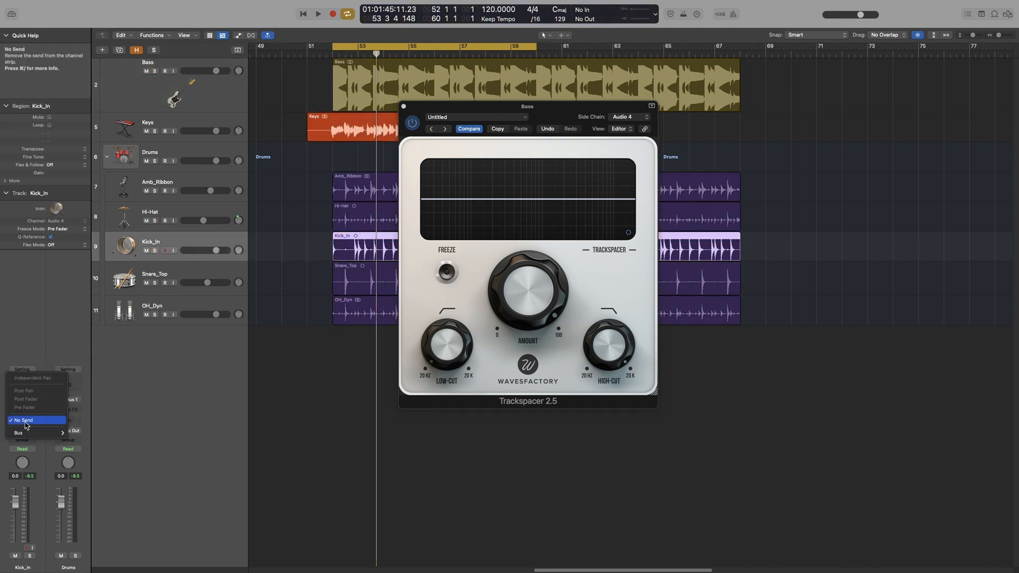
Step: Add a Kick_In send to Bus 5, feeding a new aux named Kick SC
left_click(18, 433)
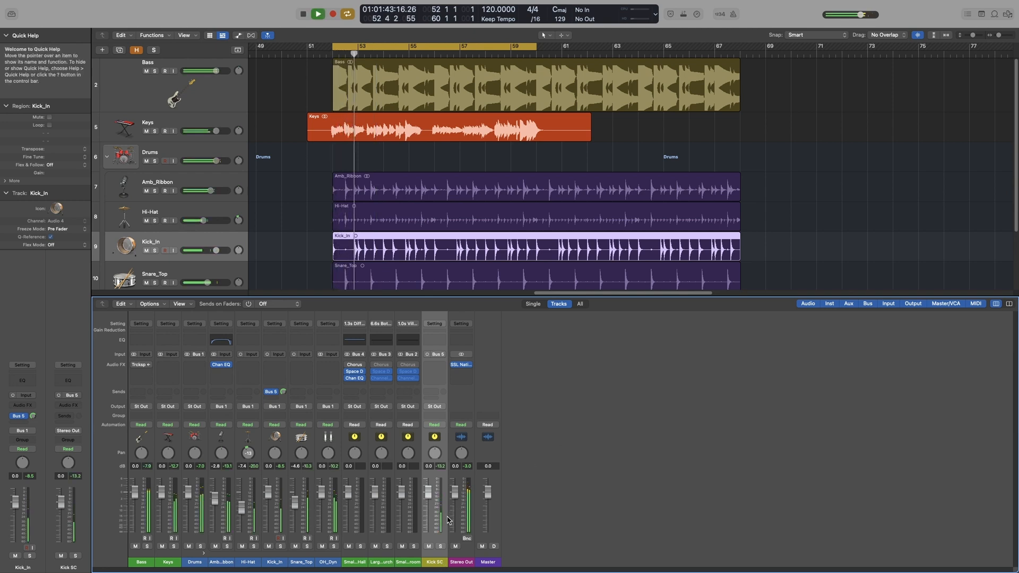
Step: Set Kick SC's output to No Output and switch Kick_In's send to Post Fader
left_click(317, 13)
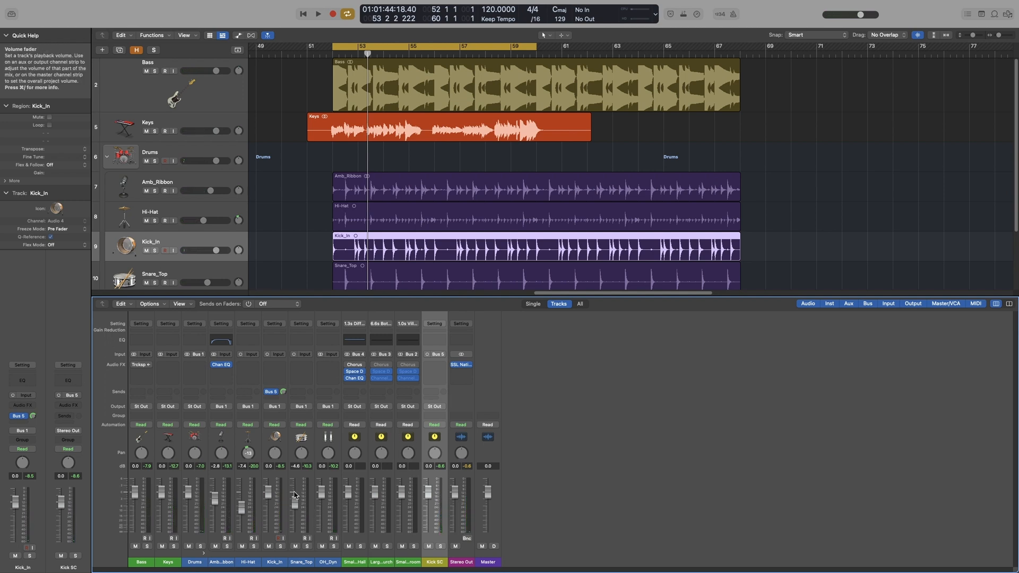
left_click(434, 406)
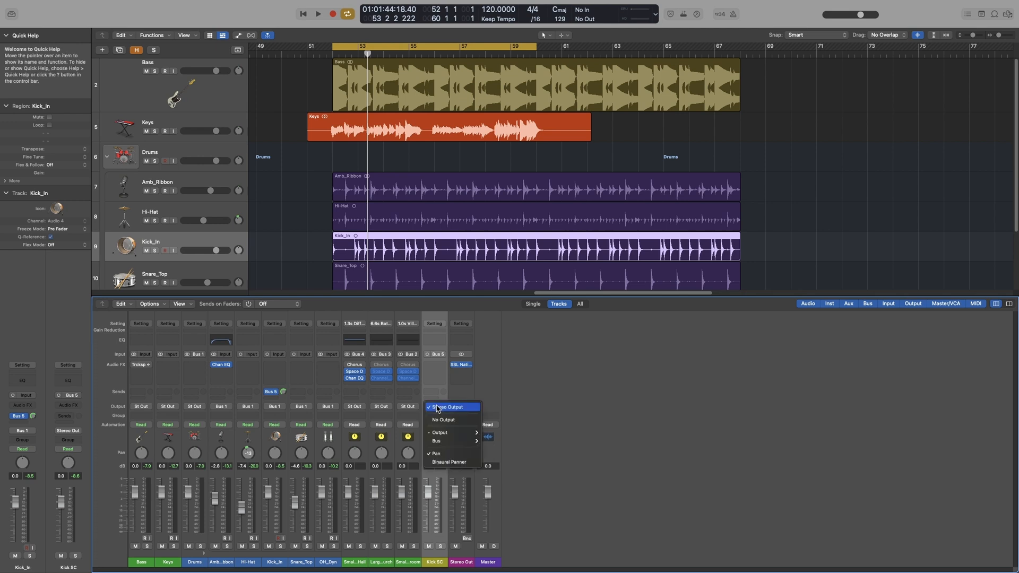
left_click(443, 419)
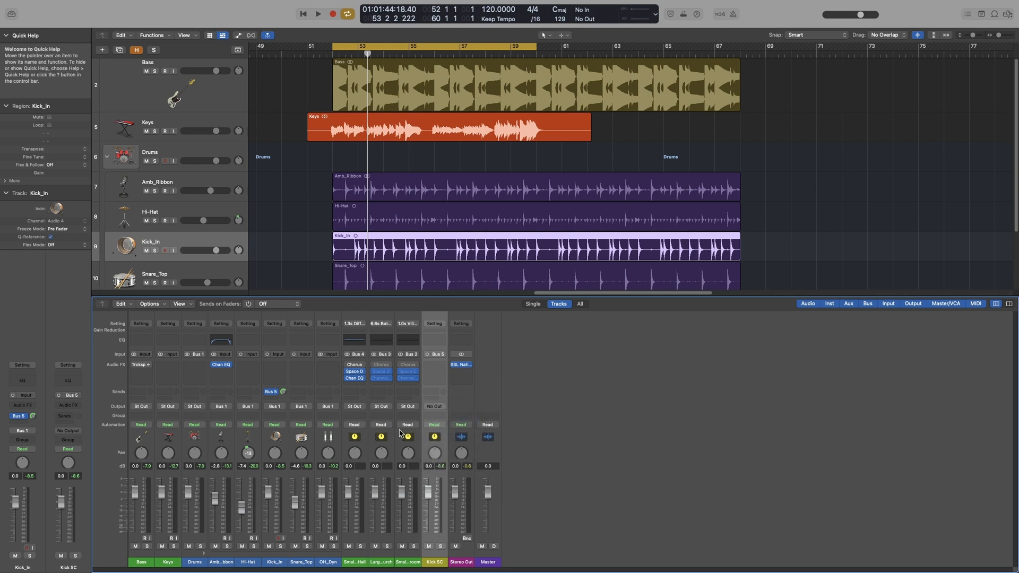
left_click(271, 392)
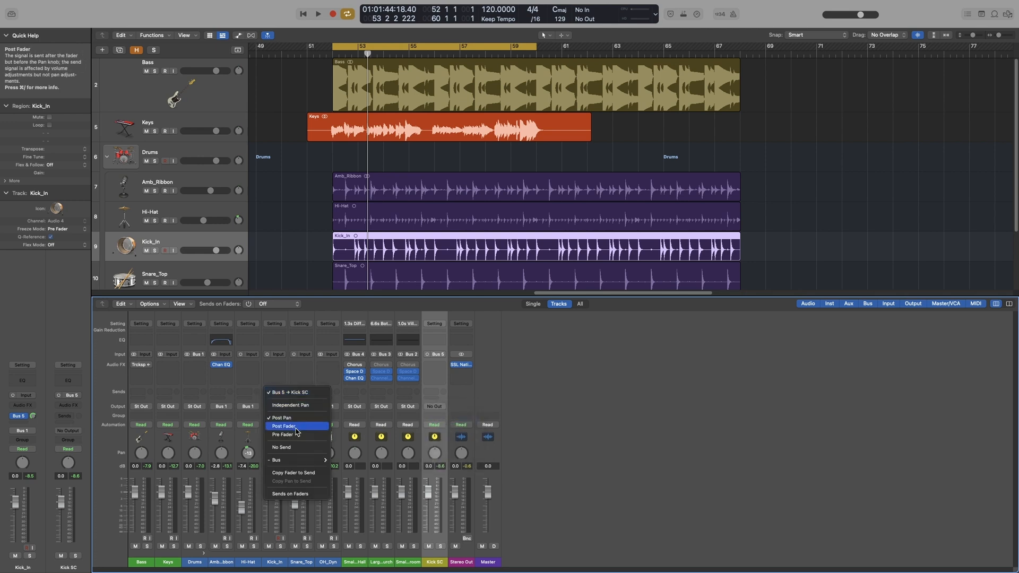
left_click(283, 426)
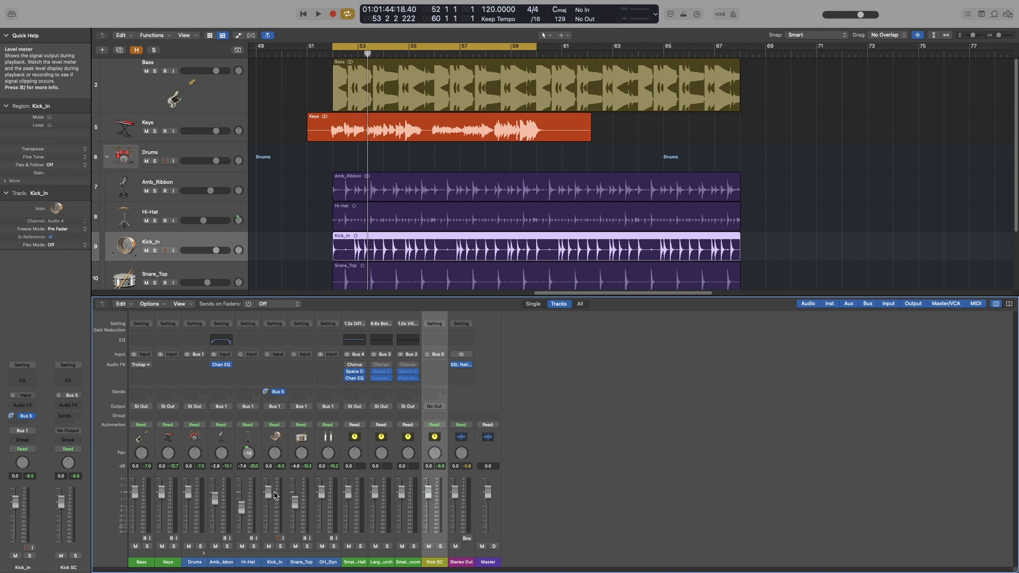
mouse_move(278, 470)
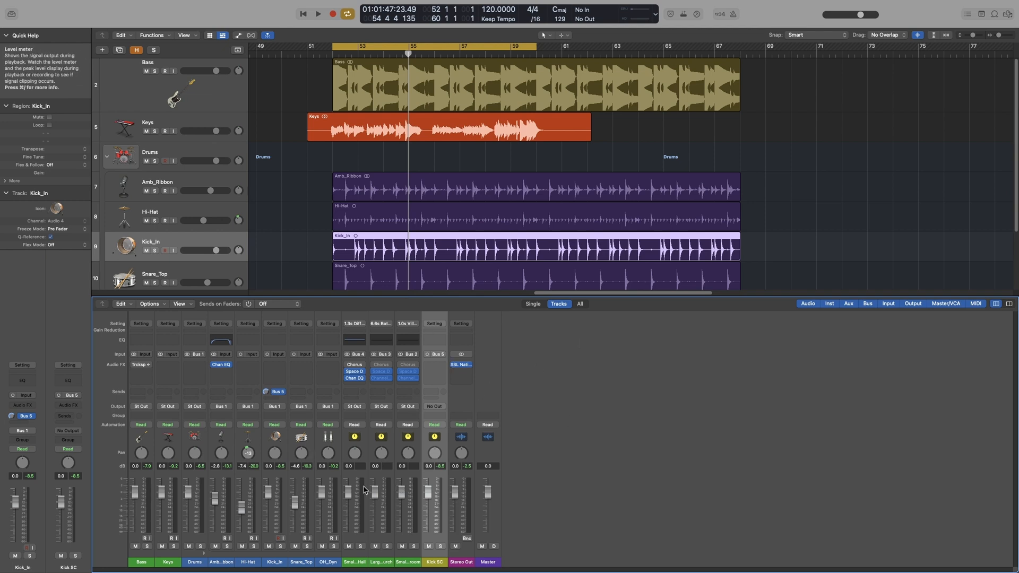
mouse_move(197, 354)
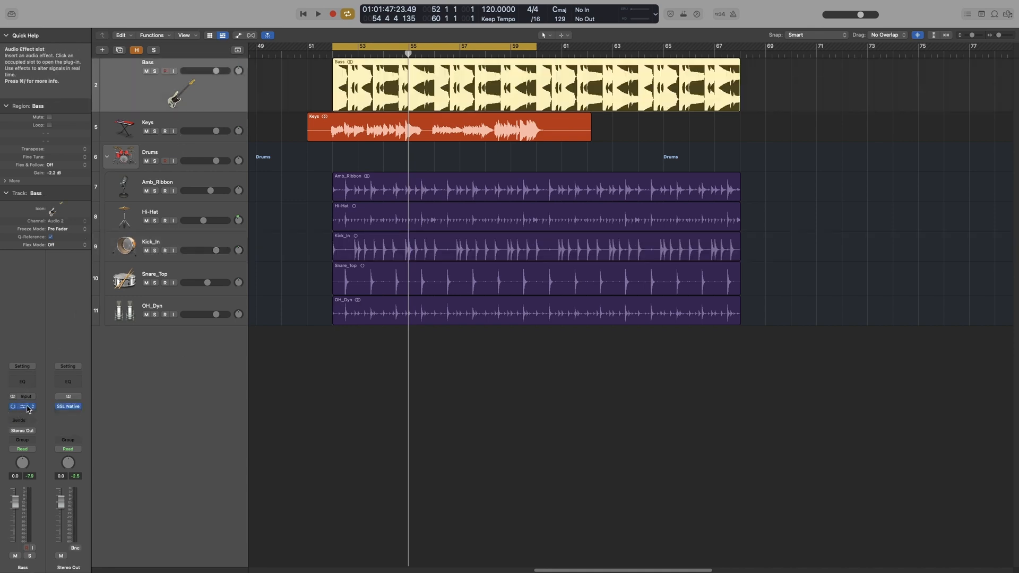
Step: Switch the Bass Trackspacer side chain to Bus 5 and audition it with playback
left_click(22, 406)
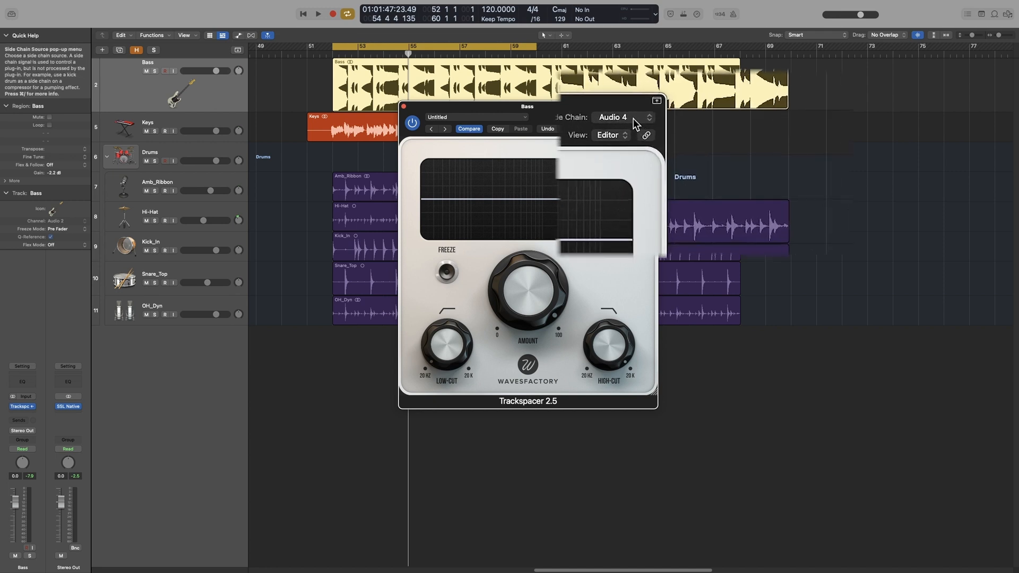
left_click(634, 120)
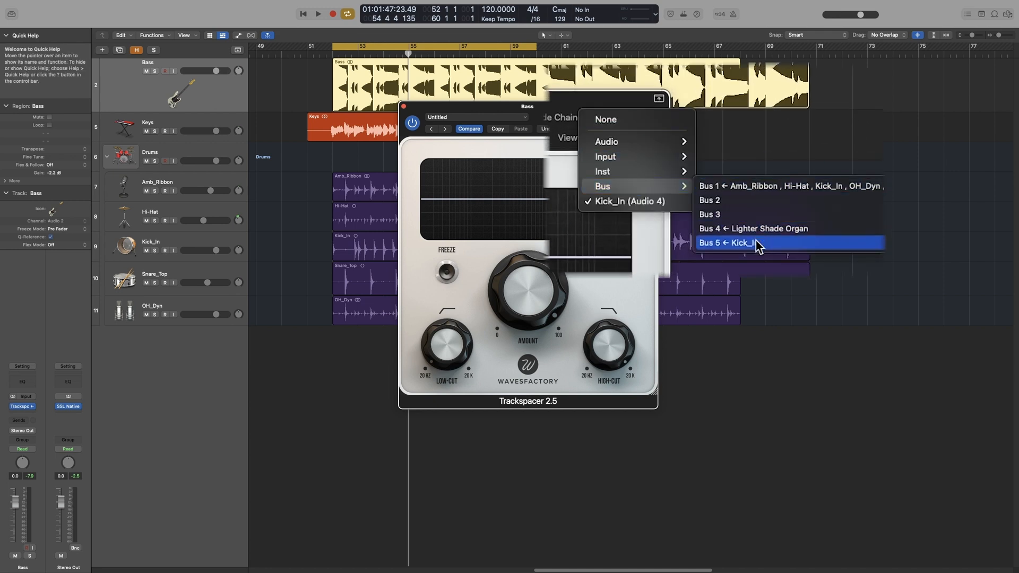
left_click(730, 242)
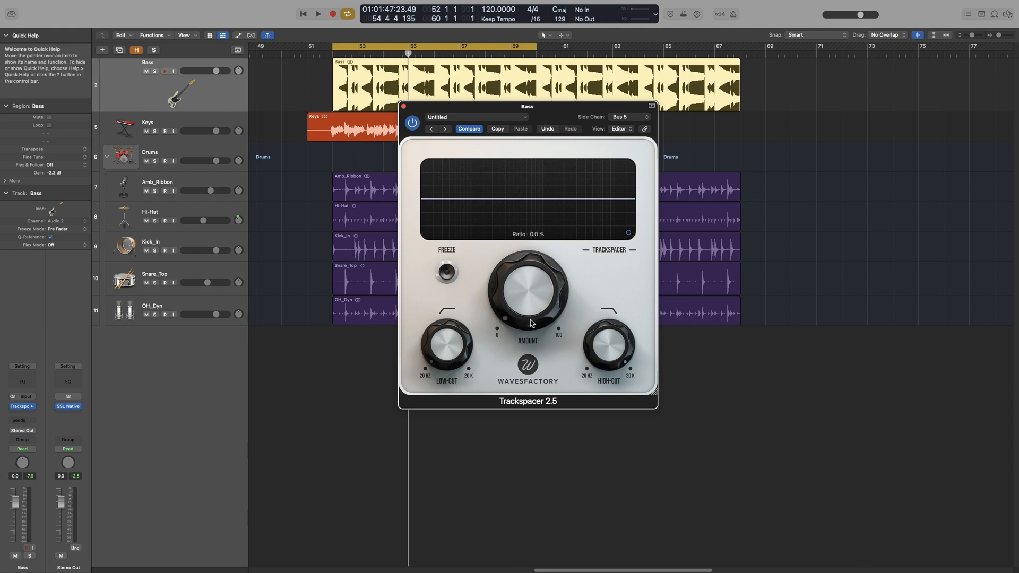
left_click(318, 12)
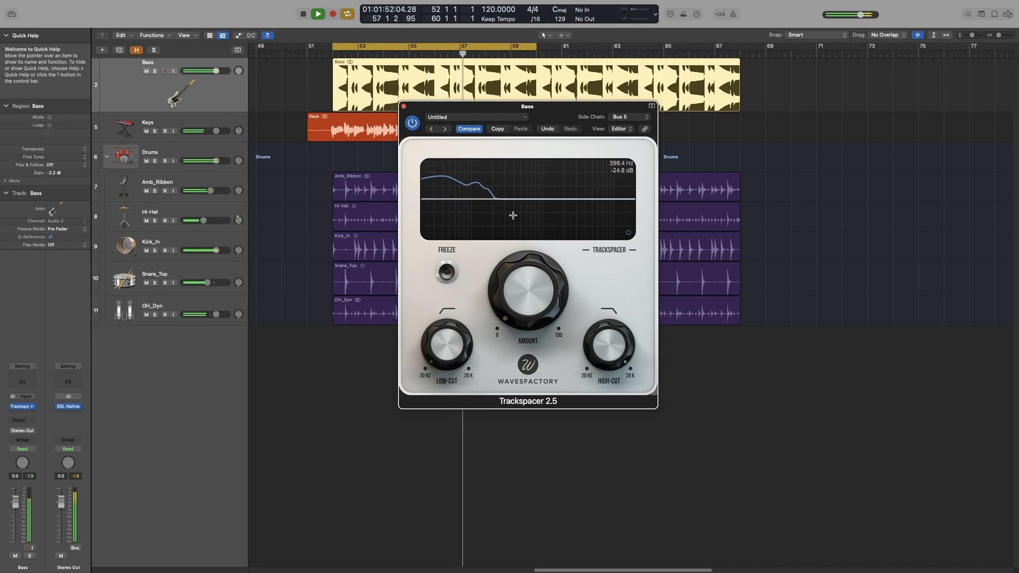
left_click(303, 12)
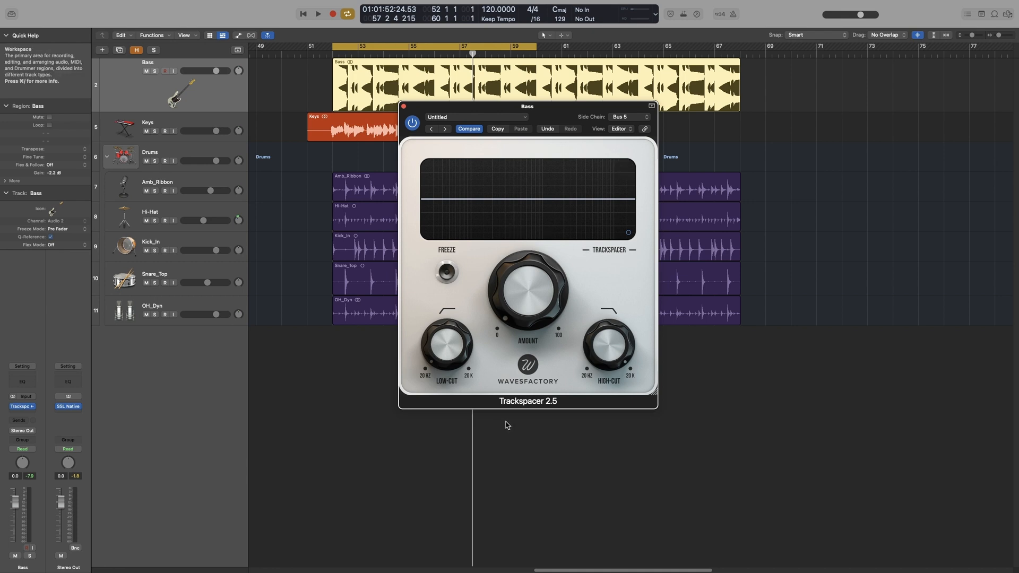
mouse_move(521, 317)
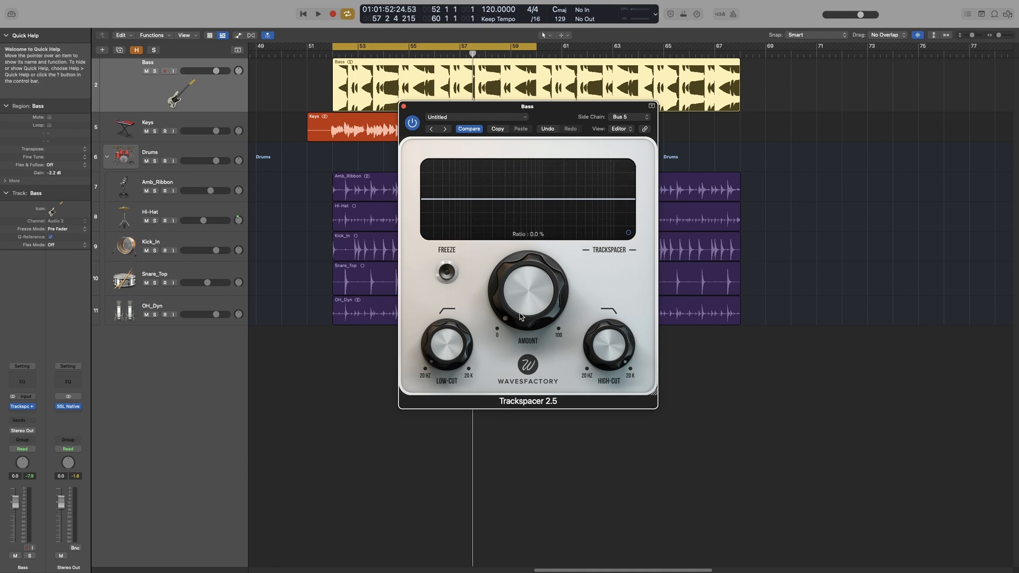
Step: Raise the Bass Trackspacer Amount, check the high-cut, and select Kick_In
left_click_drag(528, 296, 556, 273)
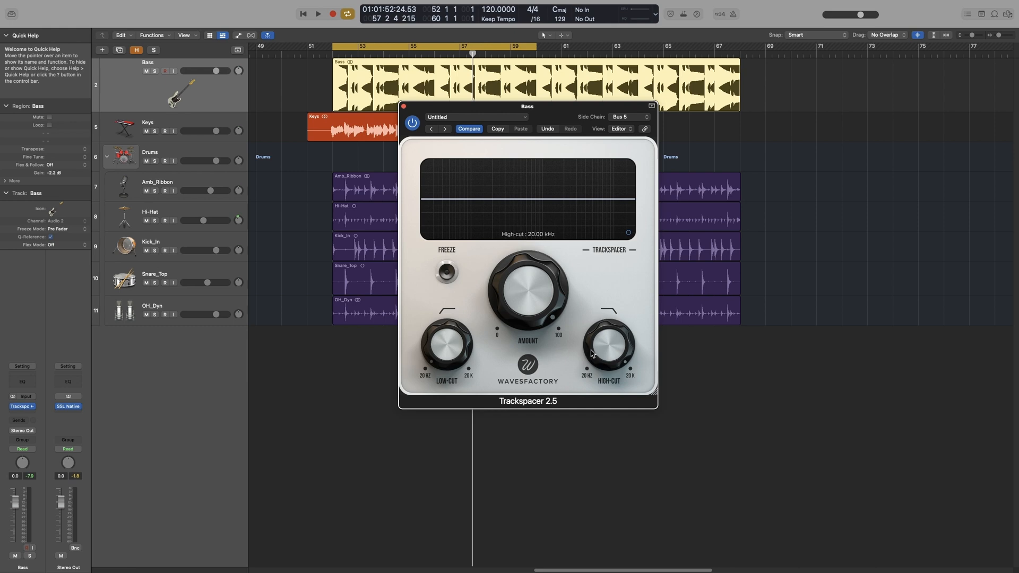
left_click(317, 14)
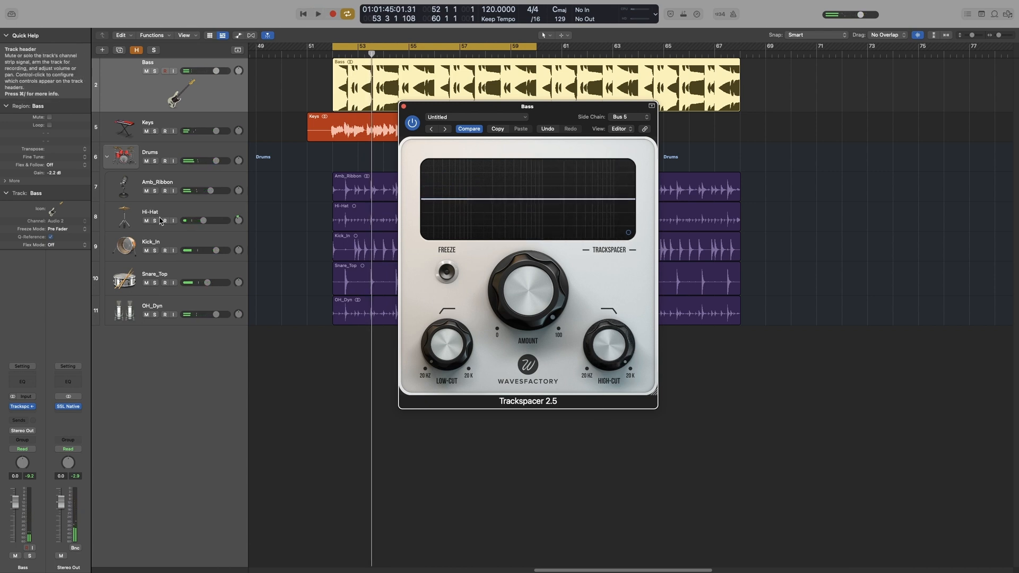
left_click(22, 395)
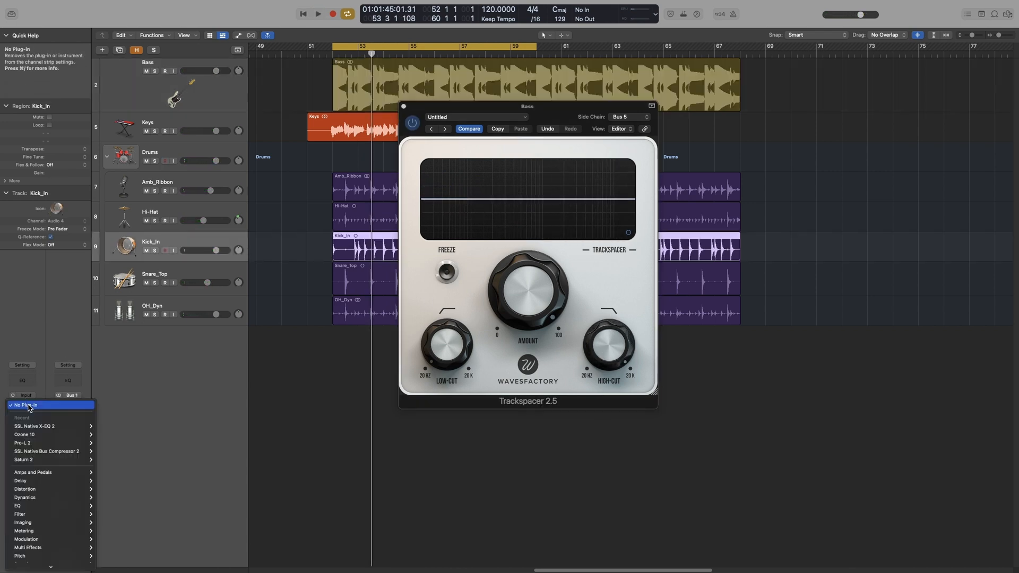
Step: Add SSL X-EQ 2 with a high-pass band on Kick_In, then set Bass Trackspacer high-cut to 5.34 kHz
left_click(34, 426)
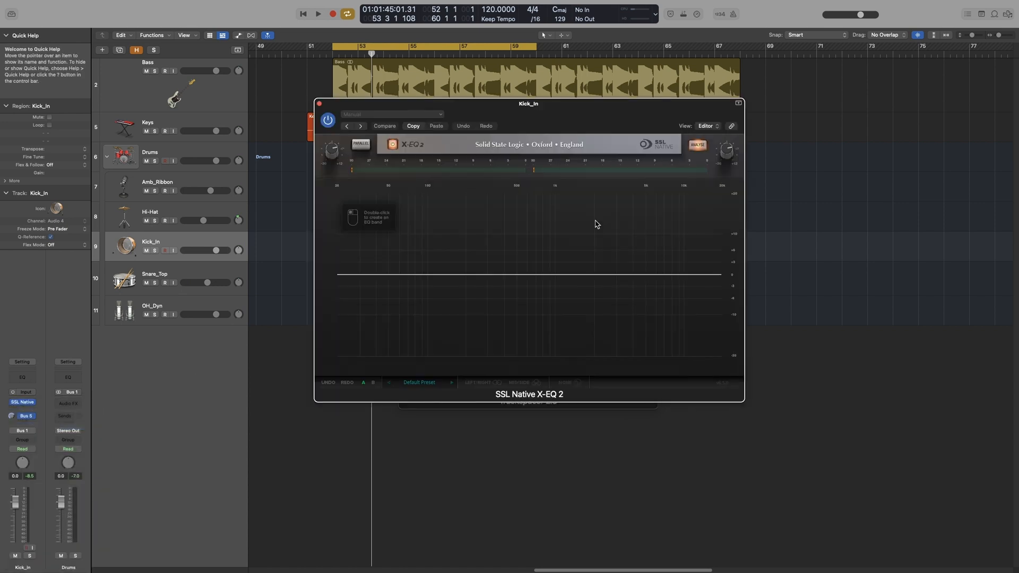
left_click(318, 13)
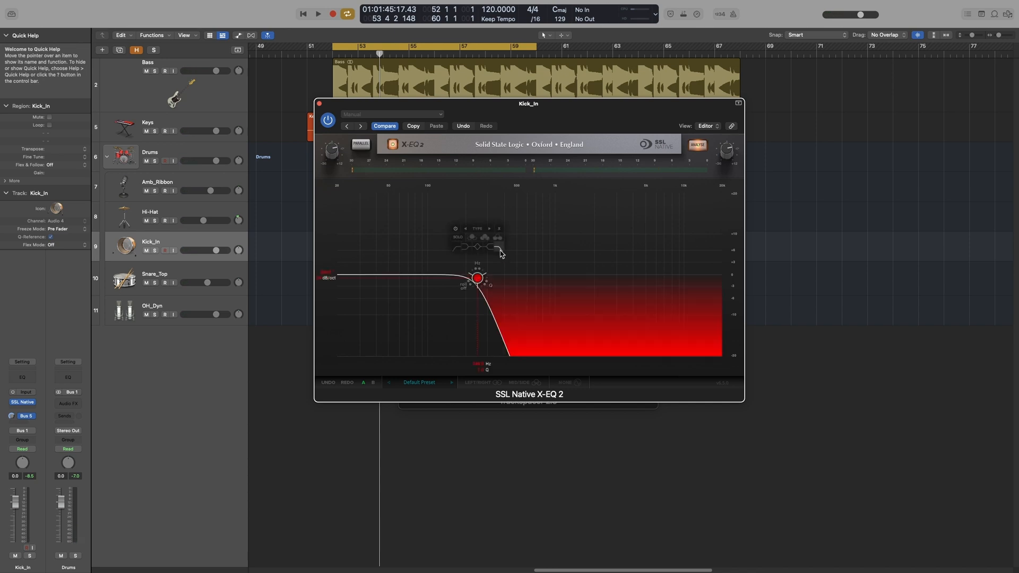
left_click(318, 13)
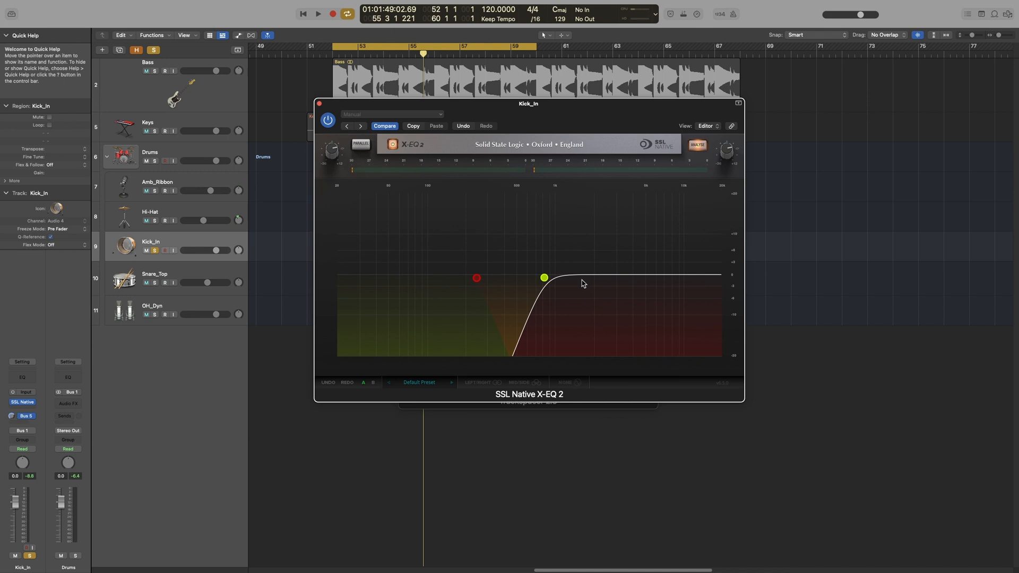
left_click(318, 12)
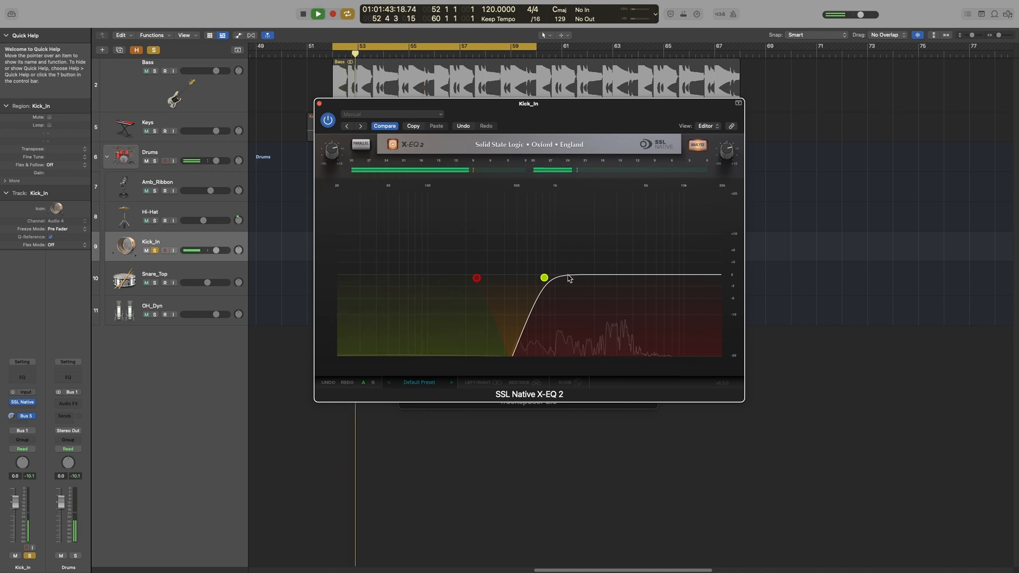
left_click(544, 277)
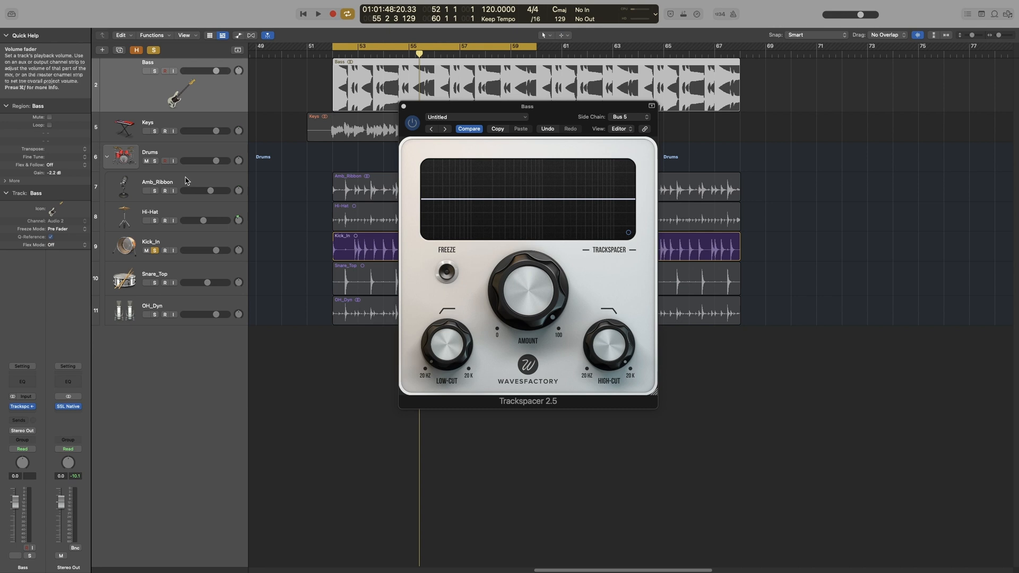
left_click_drag(609, 345, 601, 367)
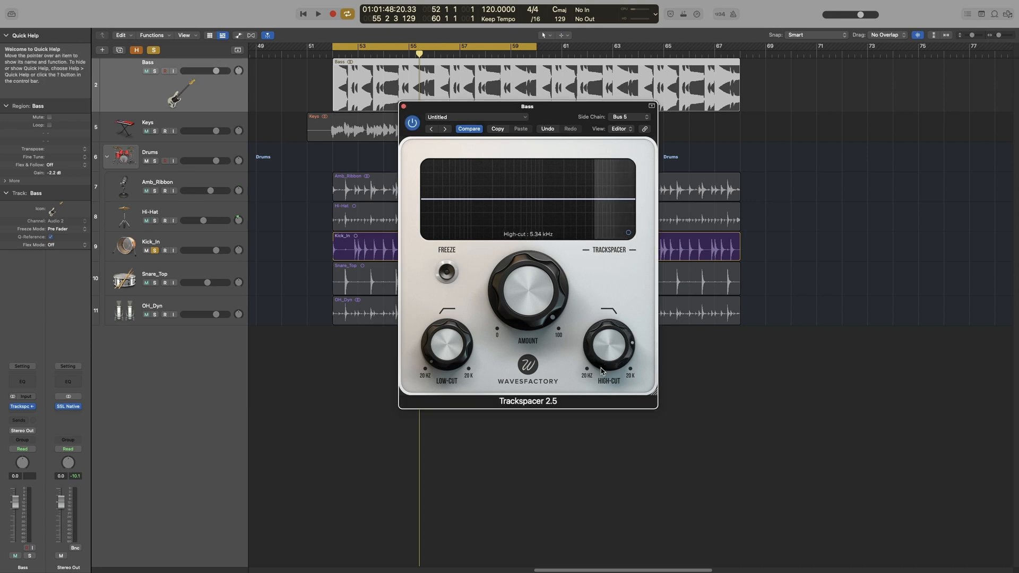
Step: With Bass soloed, set Trackspacer's high-cut near 372 Hz and Amount about 54%
left_click(318, 13)
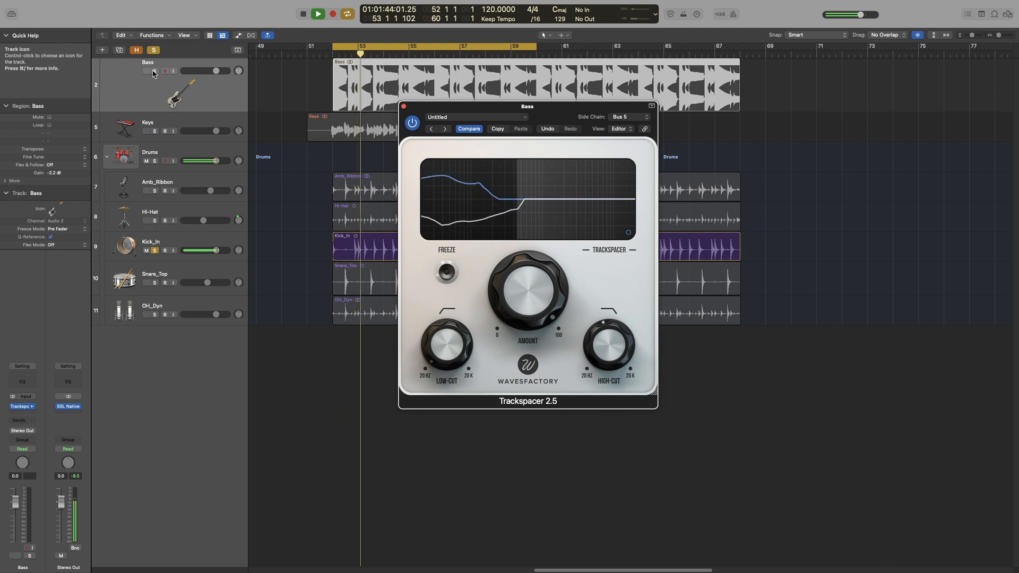
left_click_drag(611, 347, 610, 341)
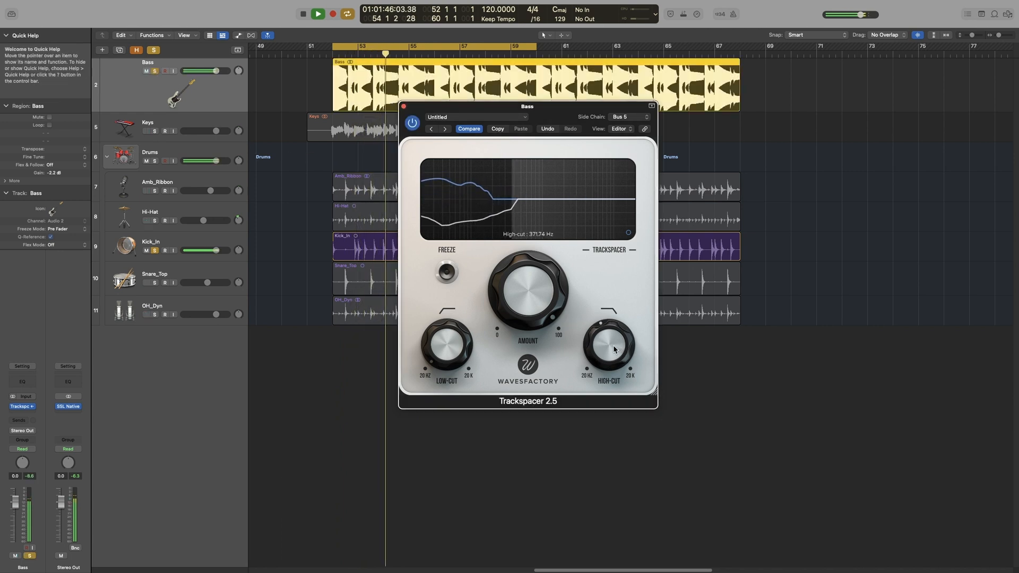
left_click_drag(611, 345, 611, 361)
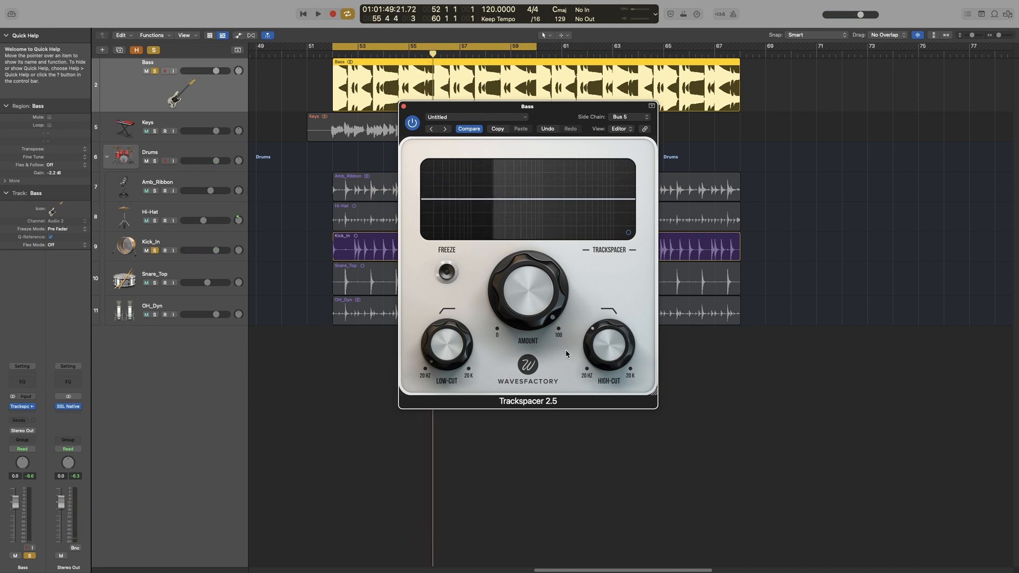
left_click(318, 12)
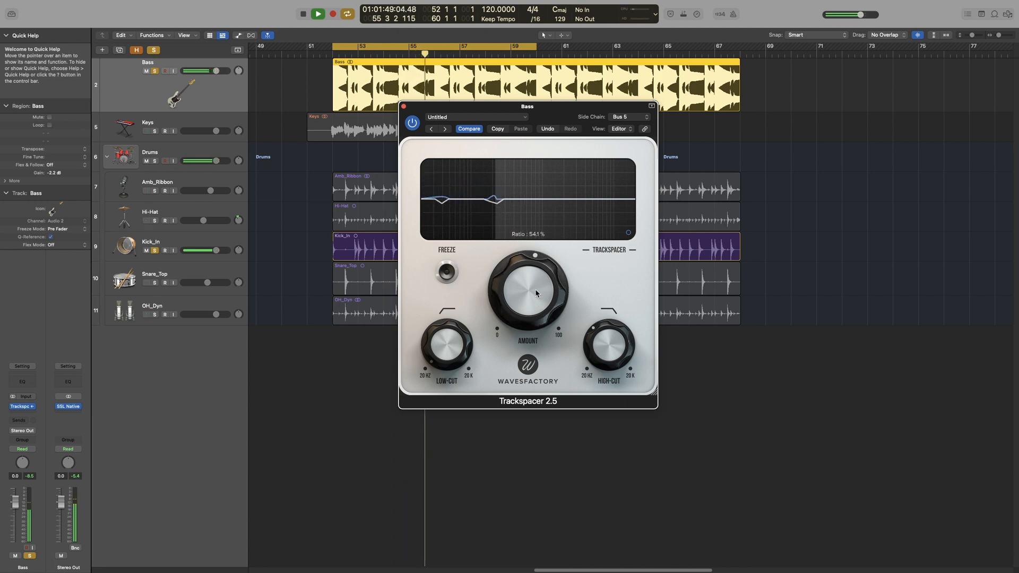
left_click_drag(529, 289, 527, 299)
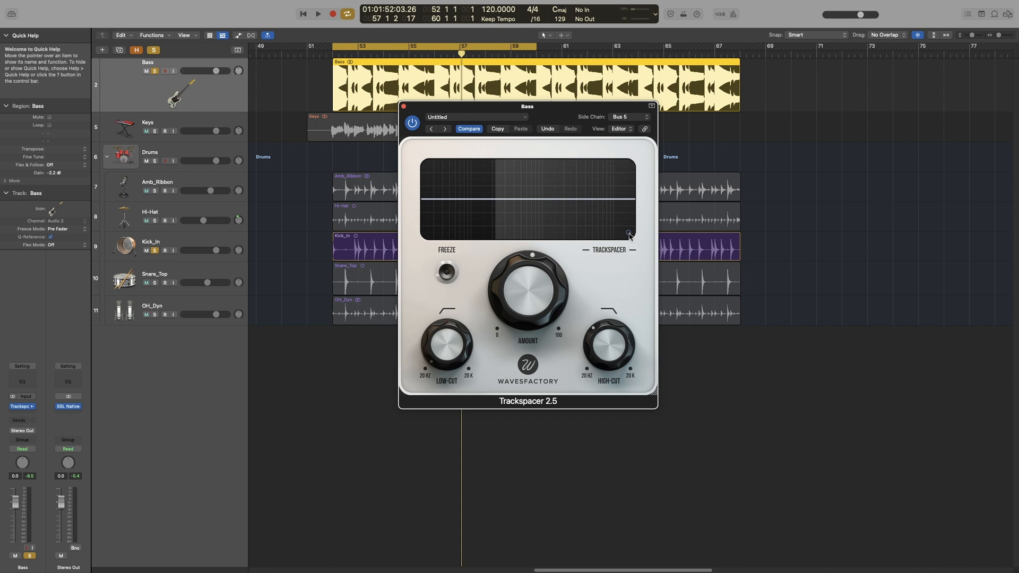
Step: Open Trackspacer's advanced panel and tune the release time down to about 5 ms
left_click(628, 235)
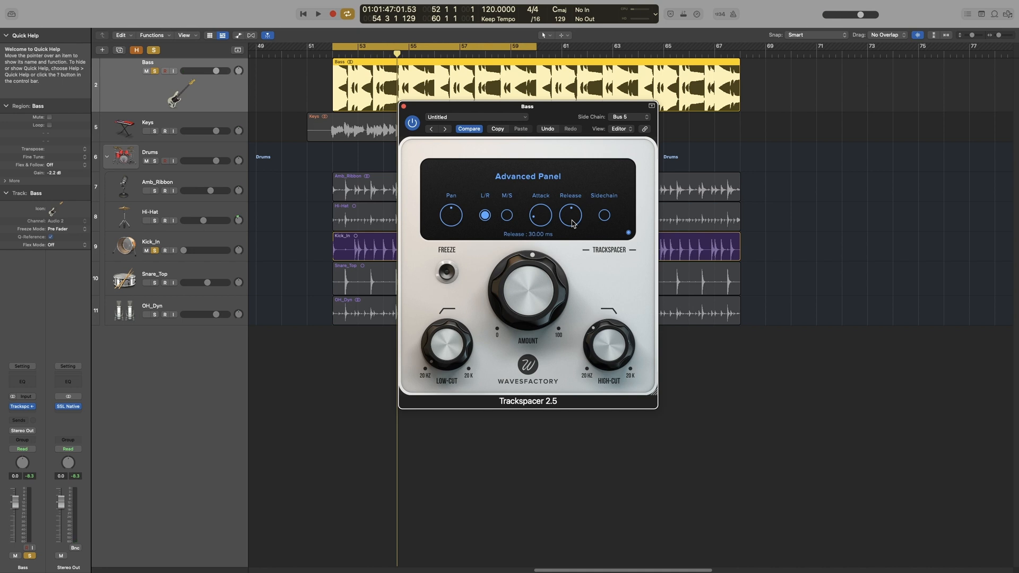
left_click(318, 13)
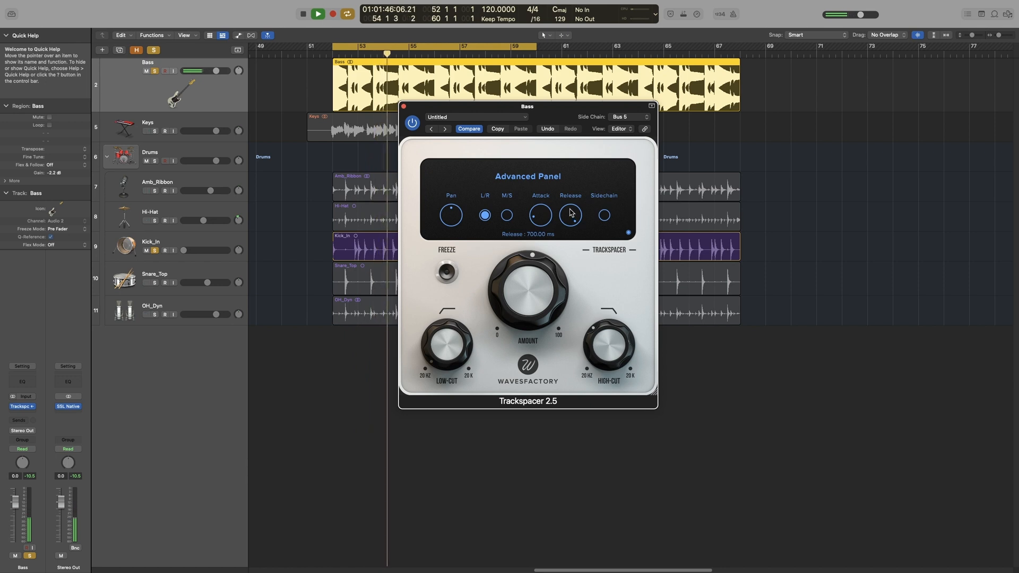
left_click_drag(570, 214, 565, 306)
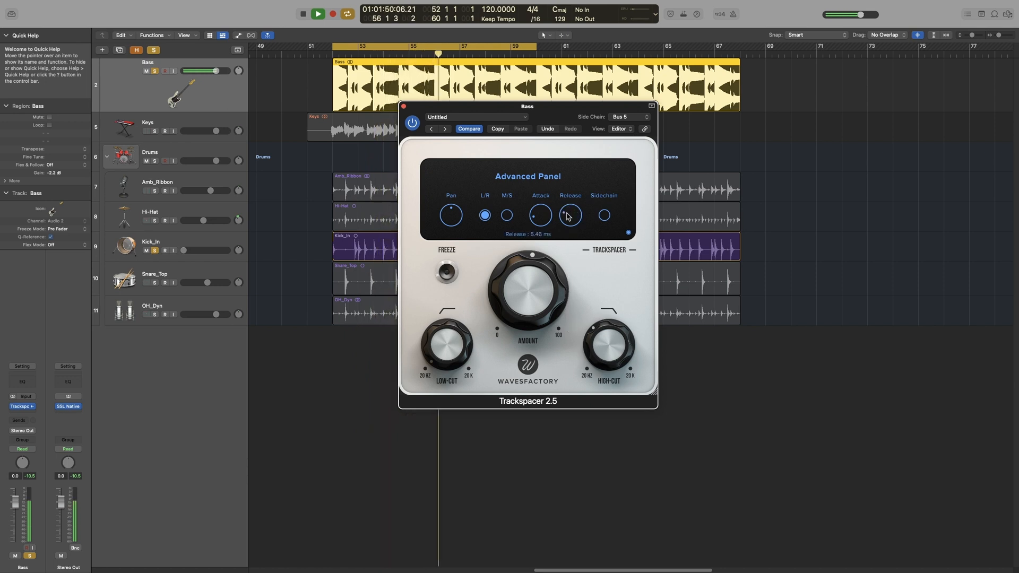
left_click_drag(570, 215, 570, 224)
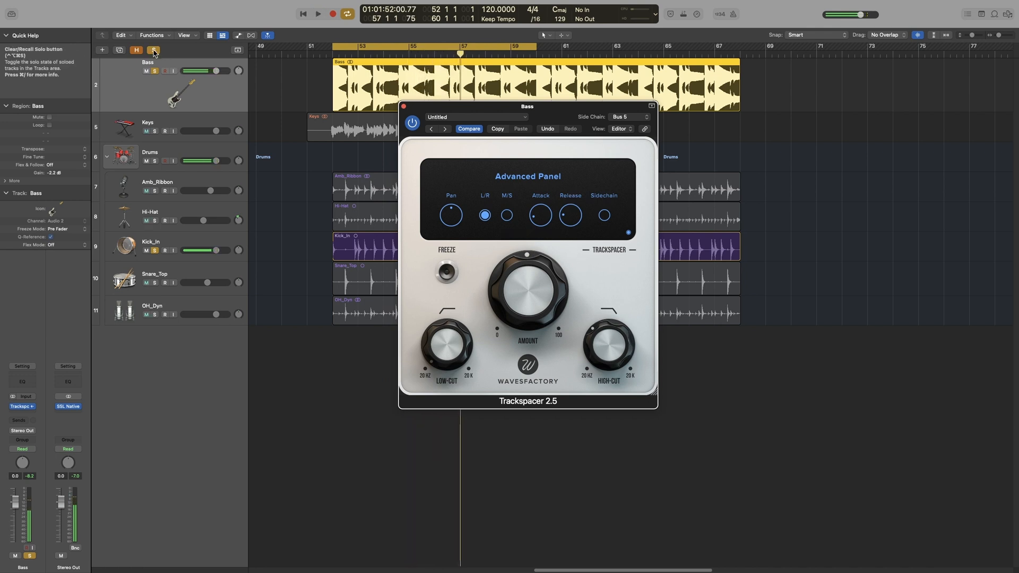
Step: Clear all track solos and toggle Trackspacer's power to compare in the full mix
left_click(318, 13)
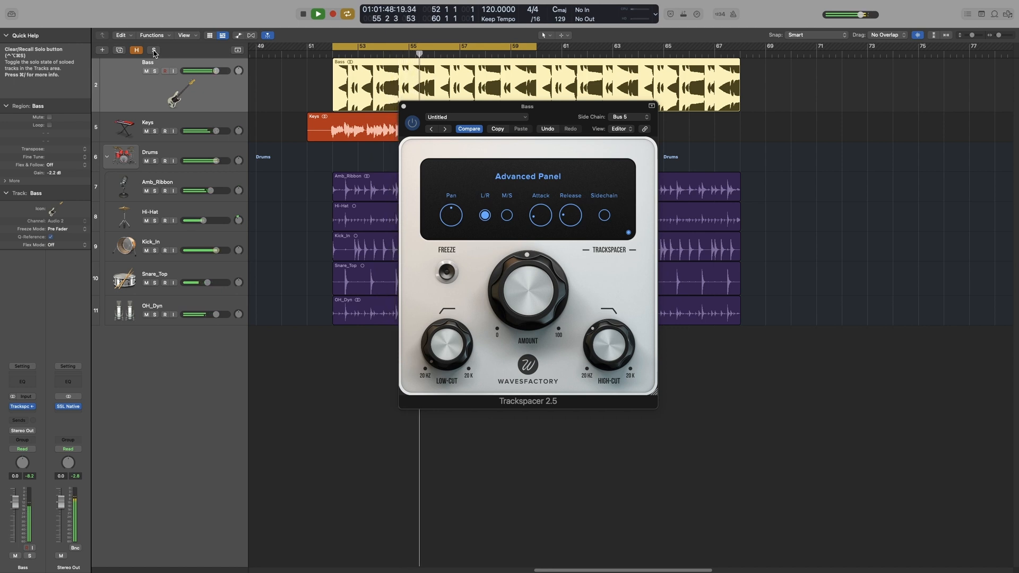
left_click(411, 123)
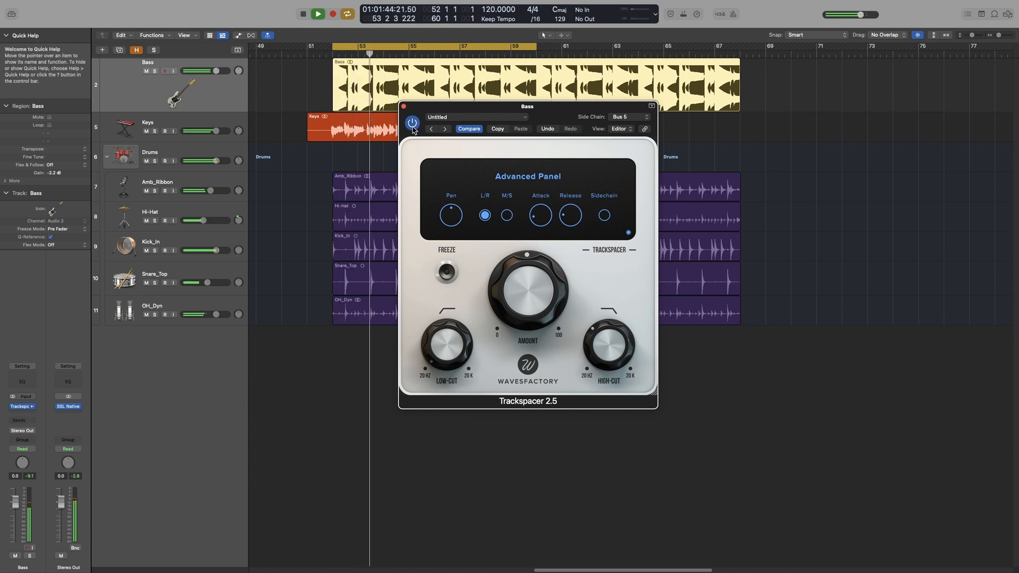
left_click(318, 13)
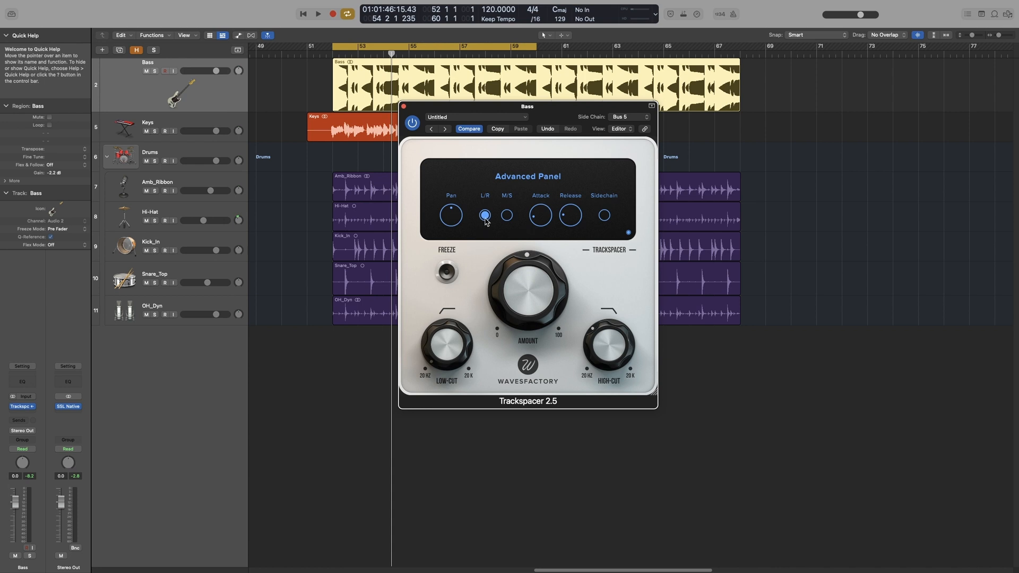
mouse_move(435, 229)
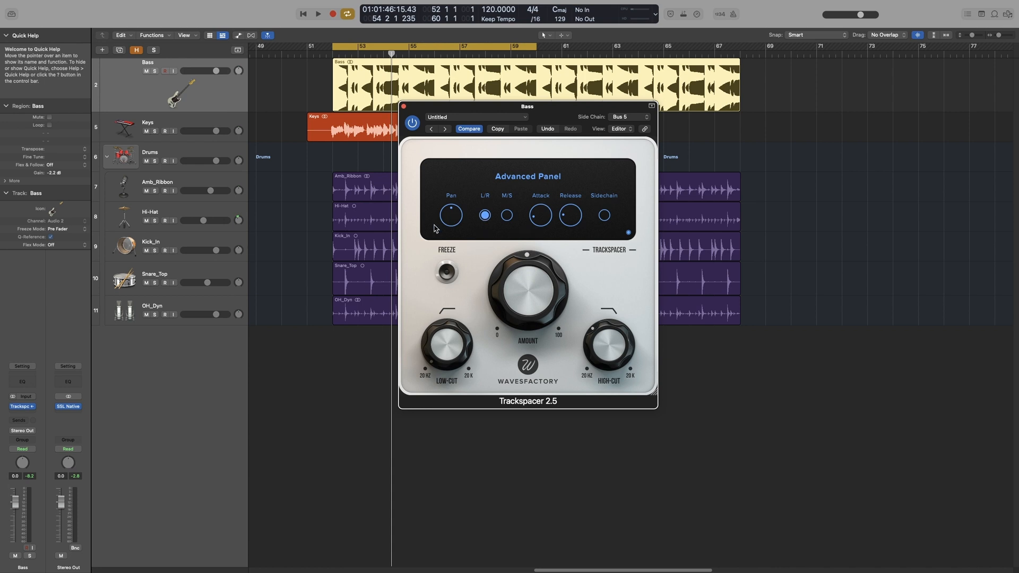
mouse_move(434, 227)
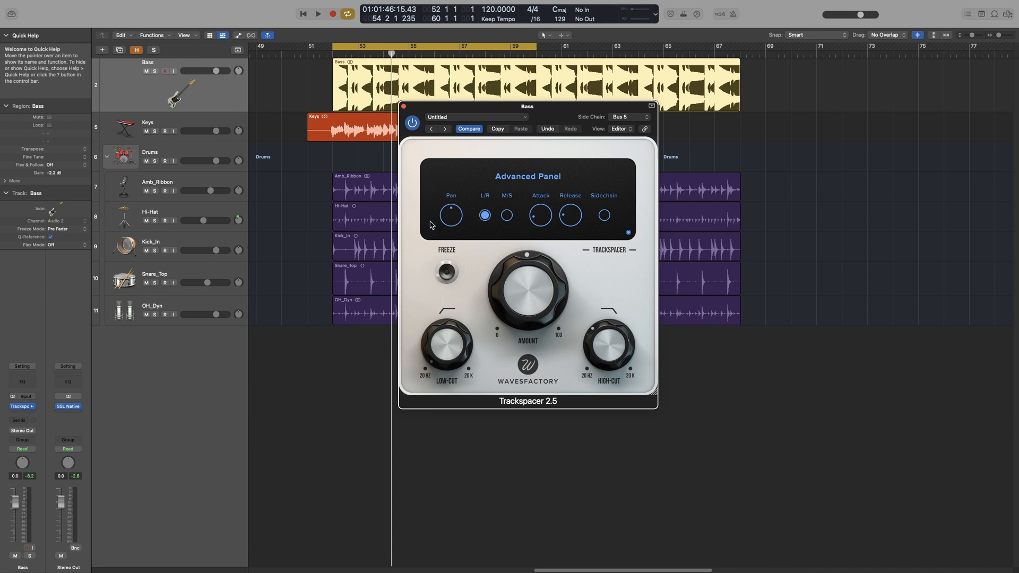
mouse_move(156, 71)
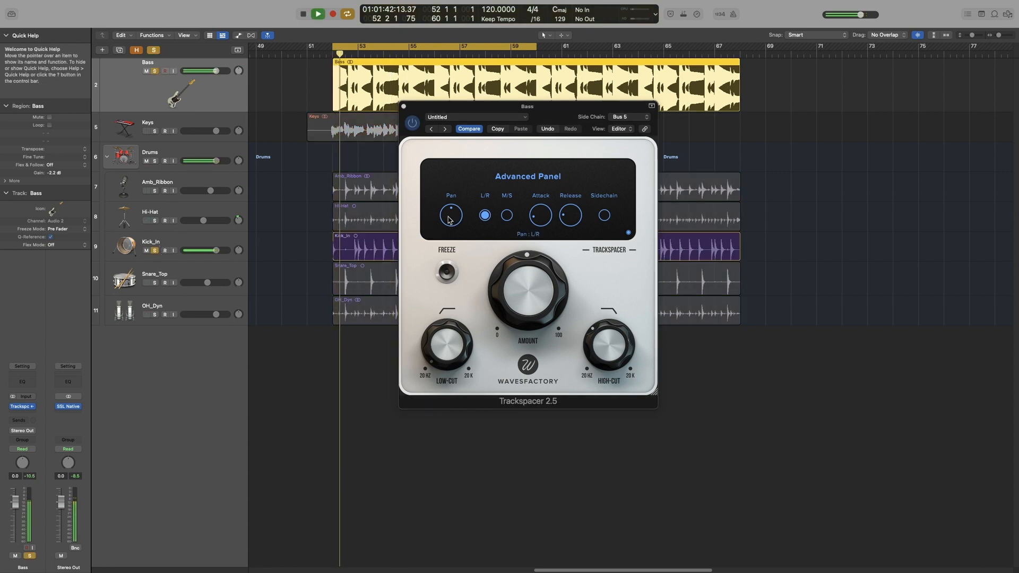
Step: Adjust Trackspacer's pan and audition L/R versus M/S, finishing in M/S mode
left_click_drag(451, 215, 451, 221)
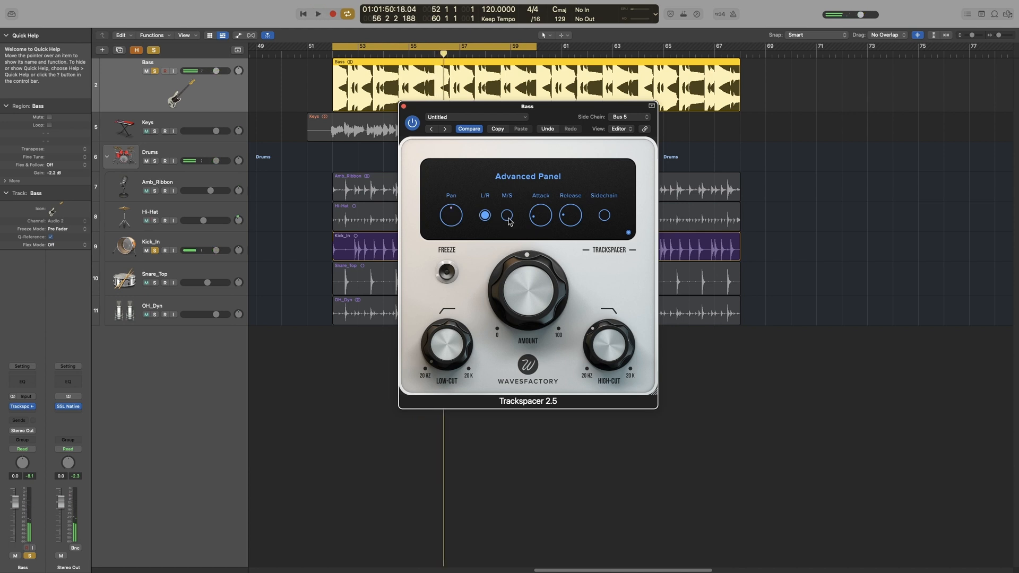
left_click(507, 215)
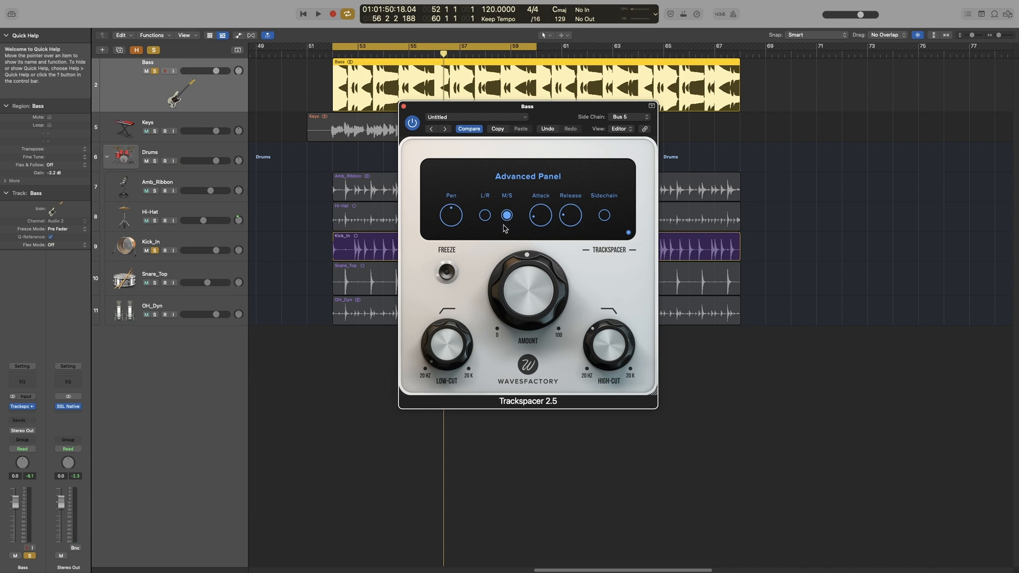
mouse_move(453, 220)
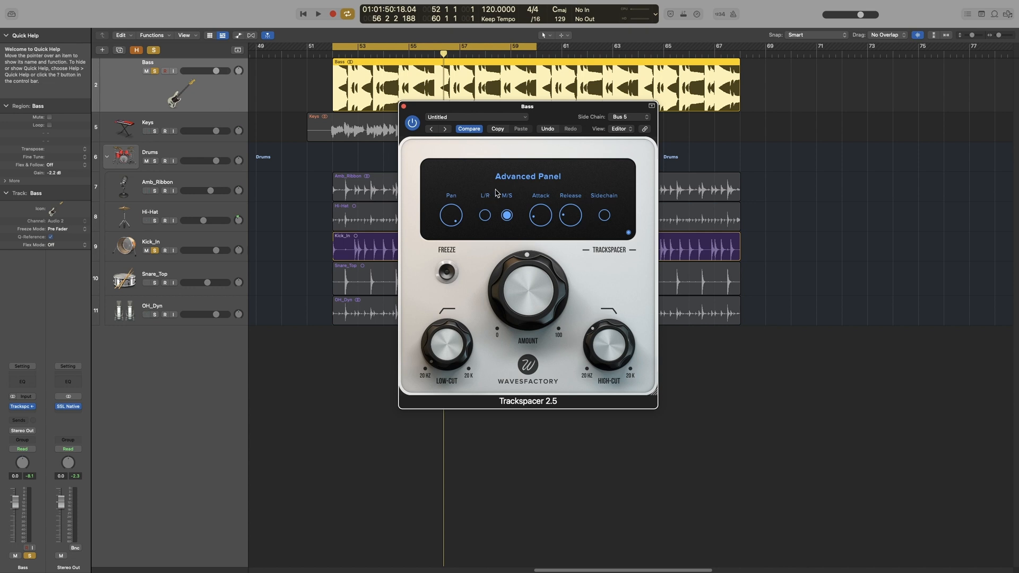
left_click(484, 215)
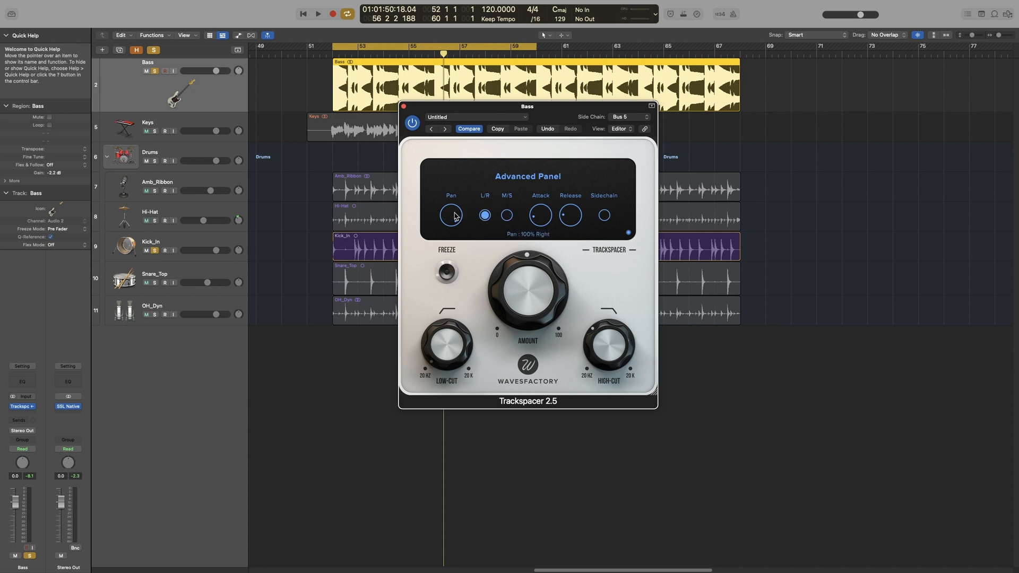
left_click(318, 13)
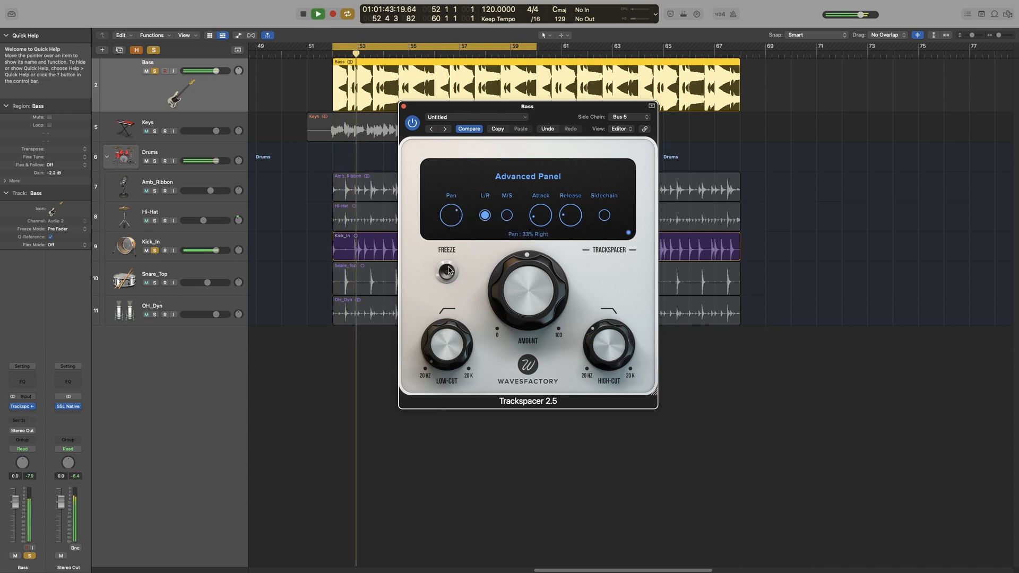
left_click(507, 215)
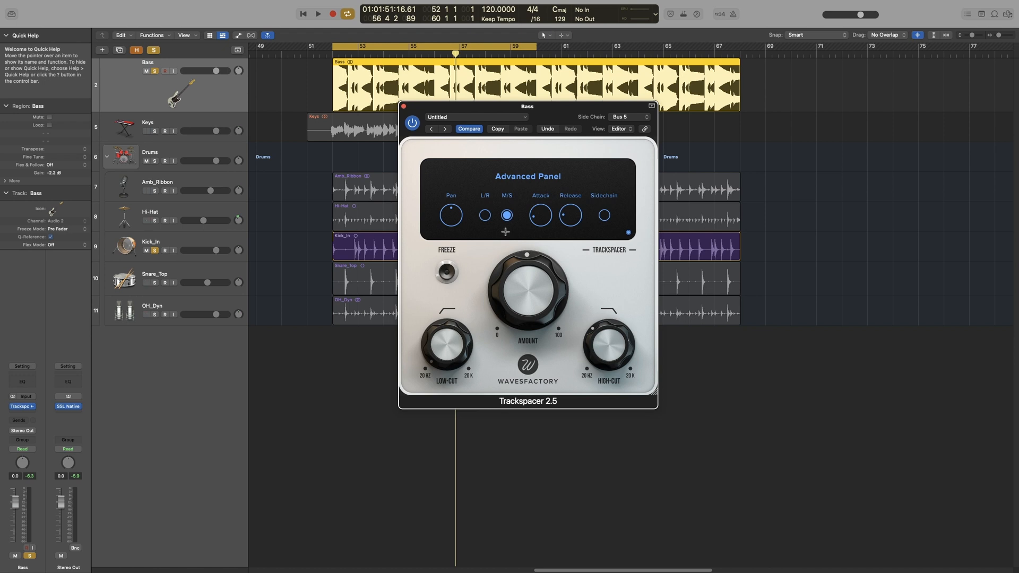
mouse_move(513, 246)
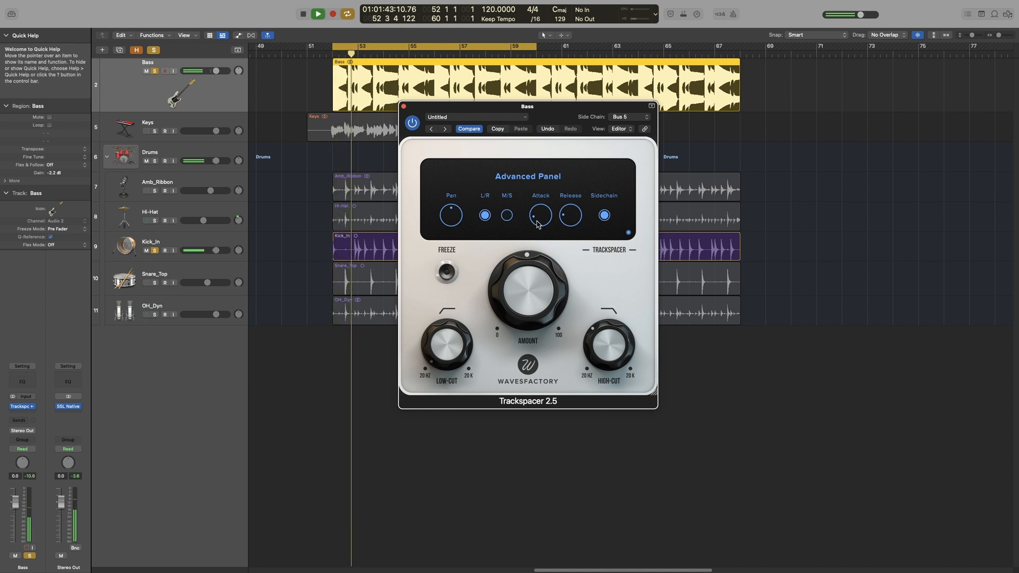
Step: Switch Trackspacer back to L/R and enable its Sidechain option during playback
left_click(604, 215)
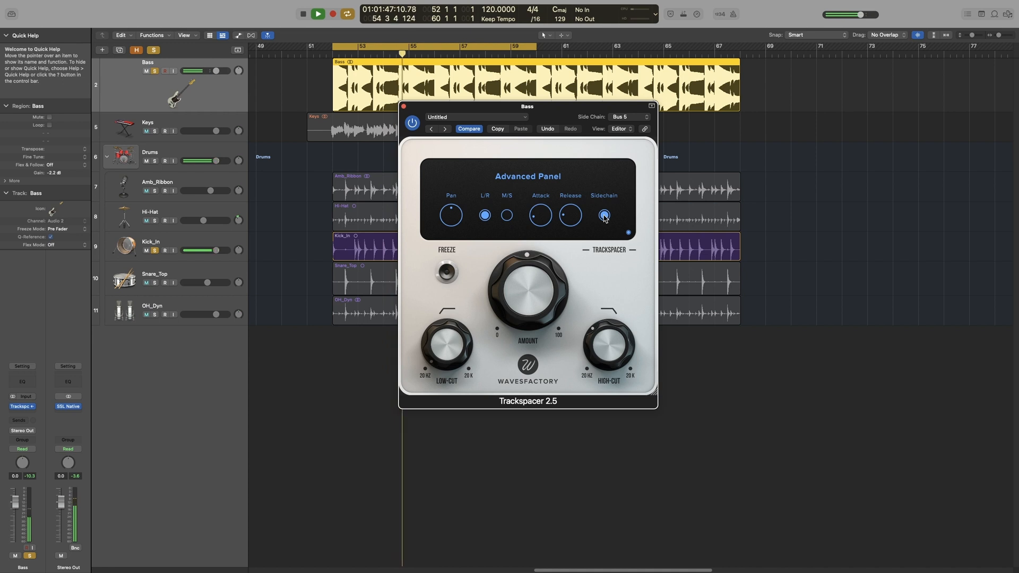
left_click(318, 13)
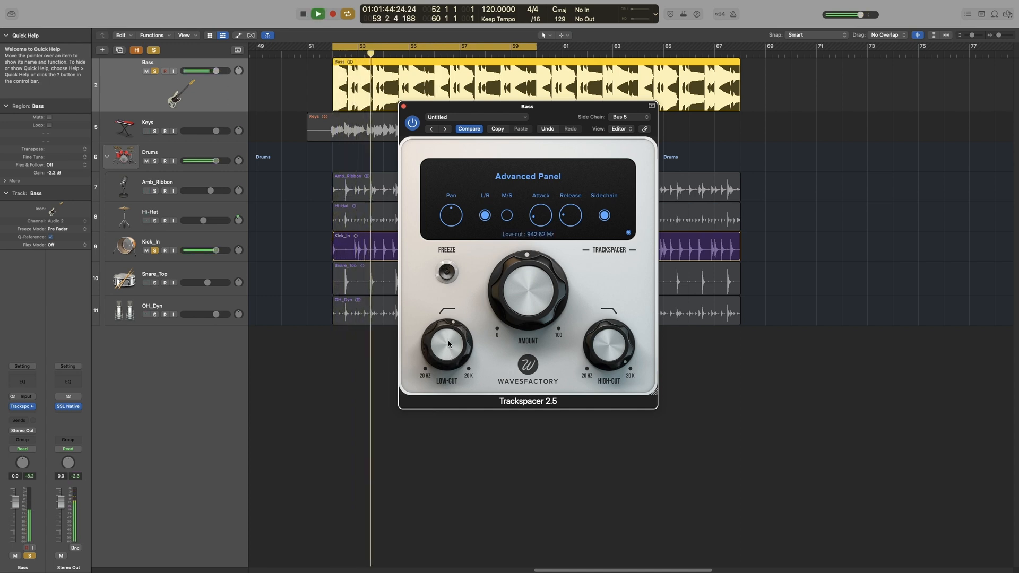
Step: Adjust Trackspacer's low-cut and fine-tune the high-cut to about 208 Hz, with Bass unsoloed
left_click_drag(447, 344, 455, 335)
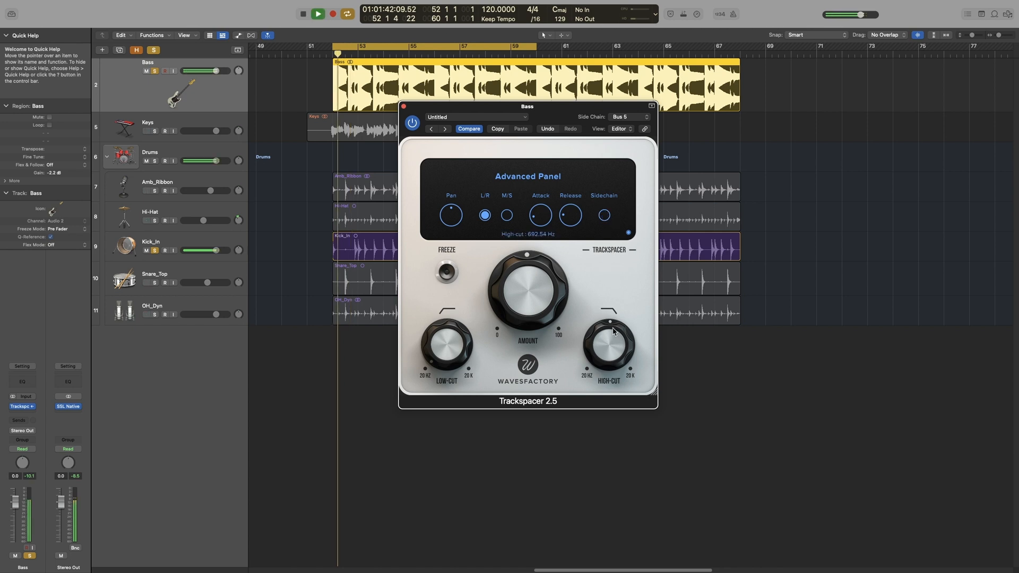
left_click_drag(610, 331, 606, 369)
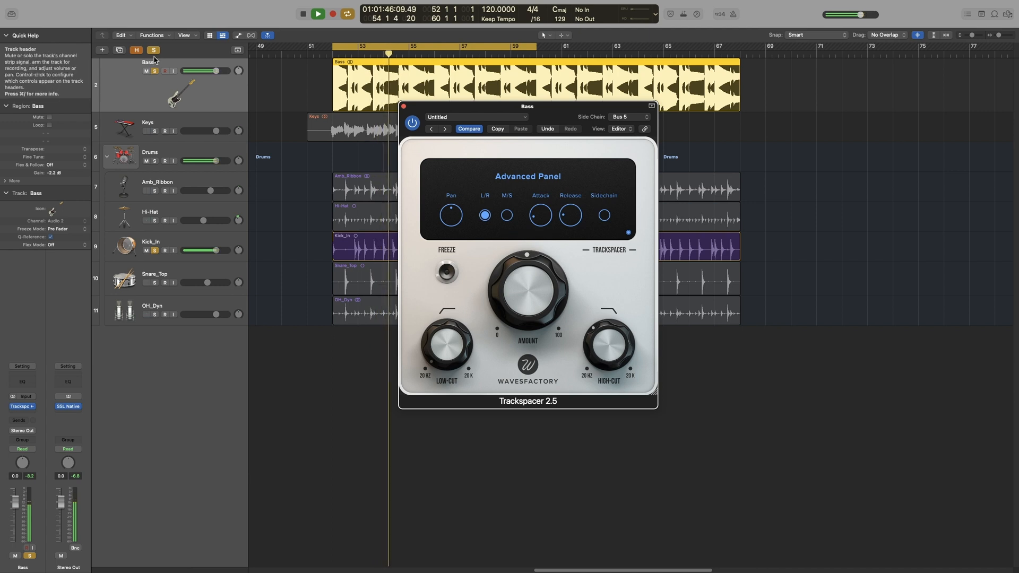
left_click_drag(609, 347, 613, 349)
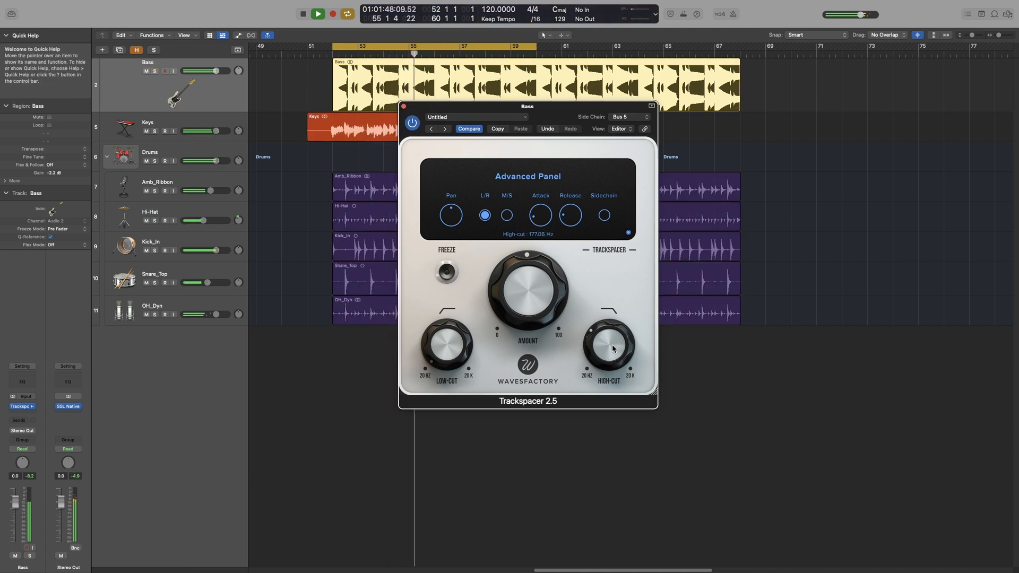
left_click_drag(610, 349, 611, 341)
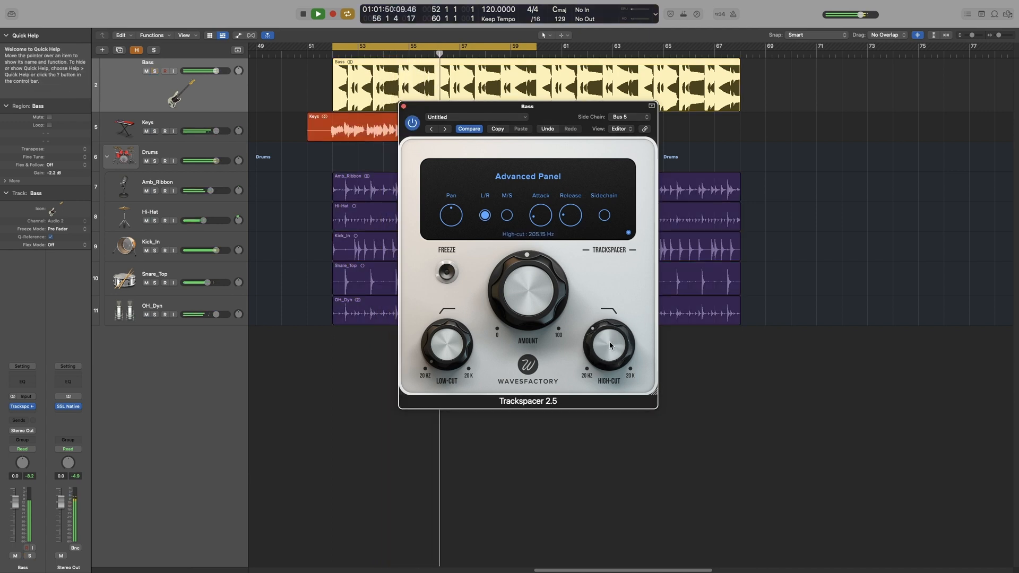
left_click_drag(610, 345, 612, 342)
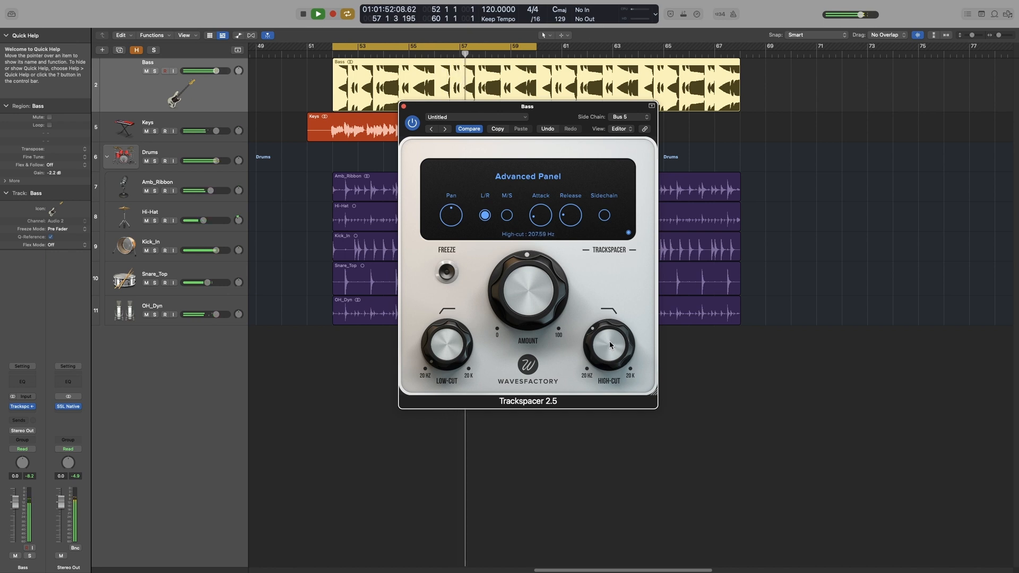
left_click(318, 12)
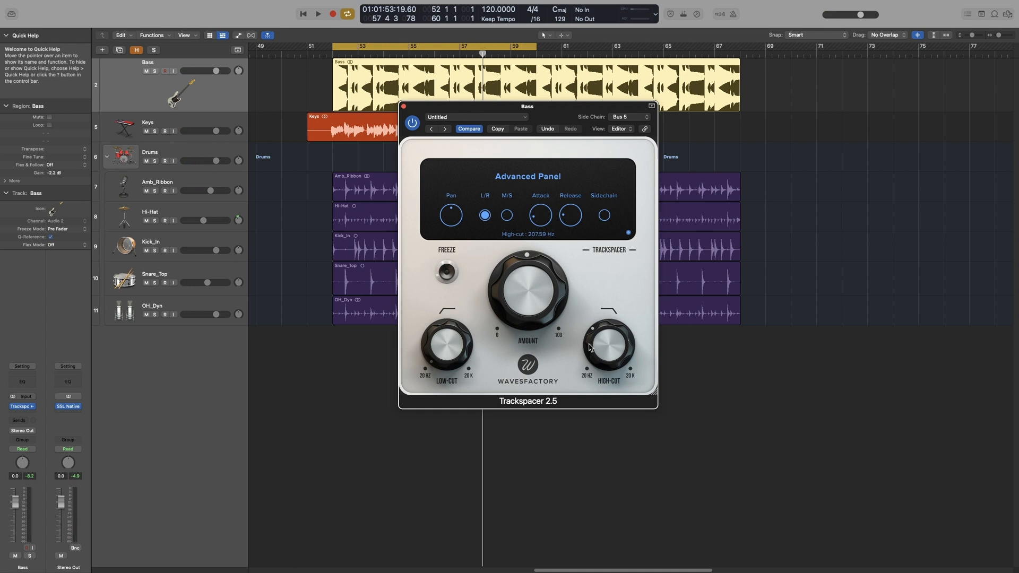
left_click(318, 12)
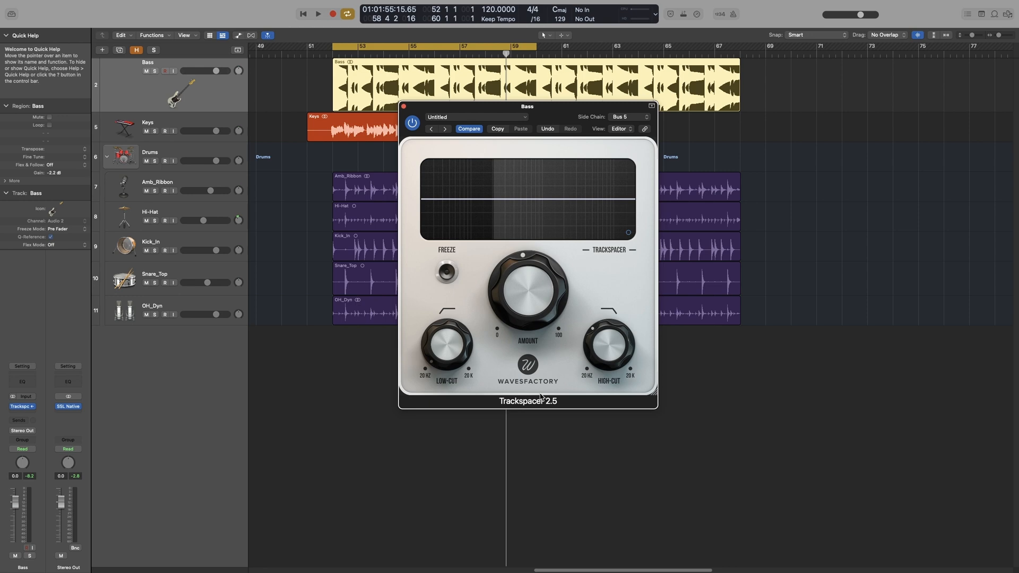
mouse_move(468, 286)
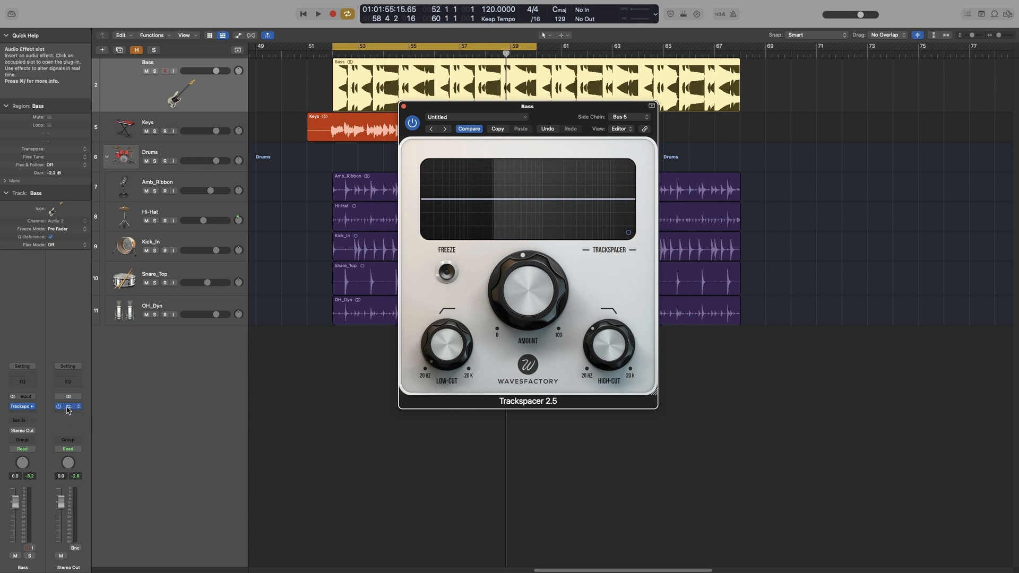
Step: Add a steep low-pass band to the Stereo Out SSL X-EQ 2, then show Trackspacer again
left_click(67, 406)
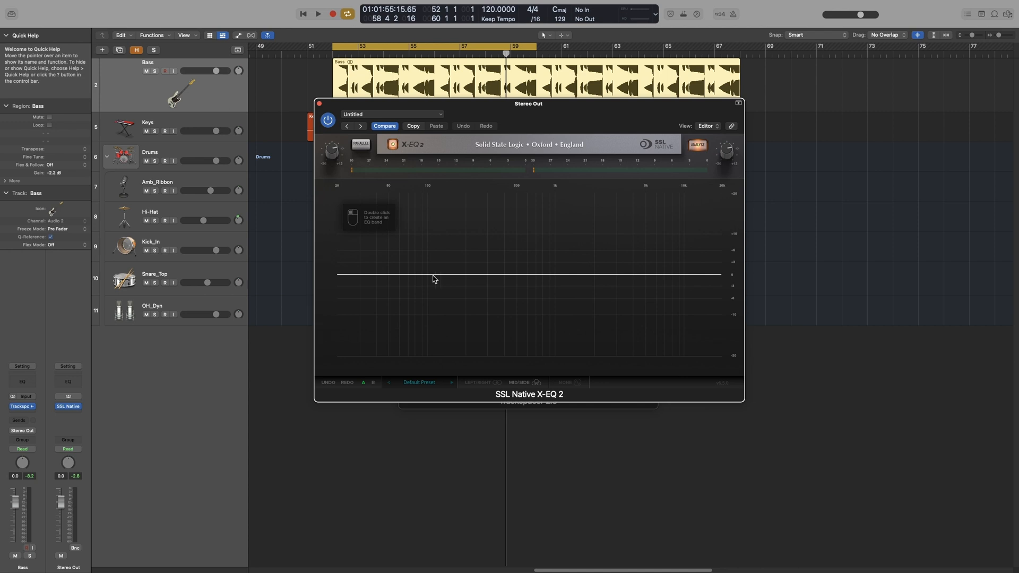
double_click(408, 273)
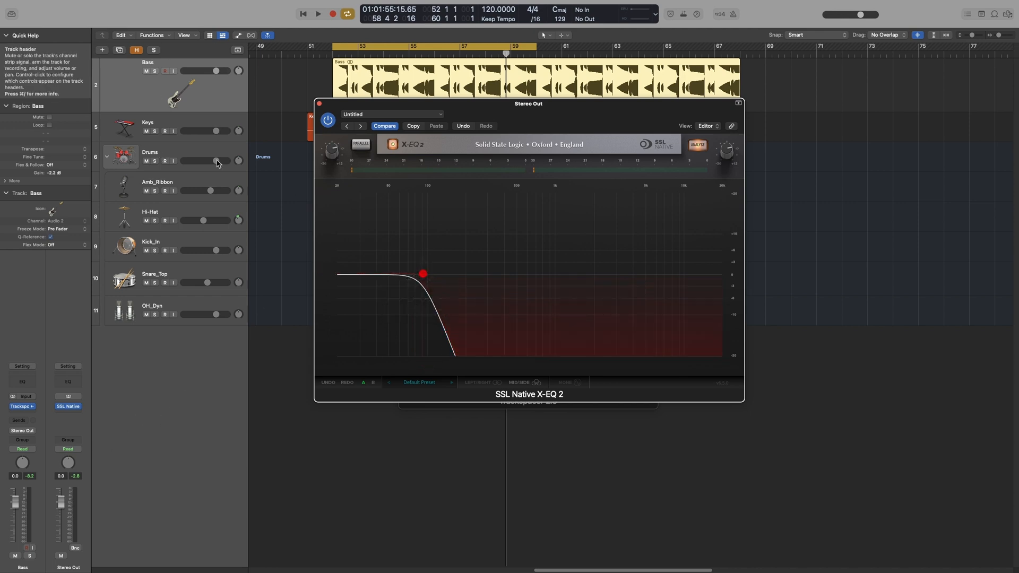
left_click(319, 12)
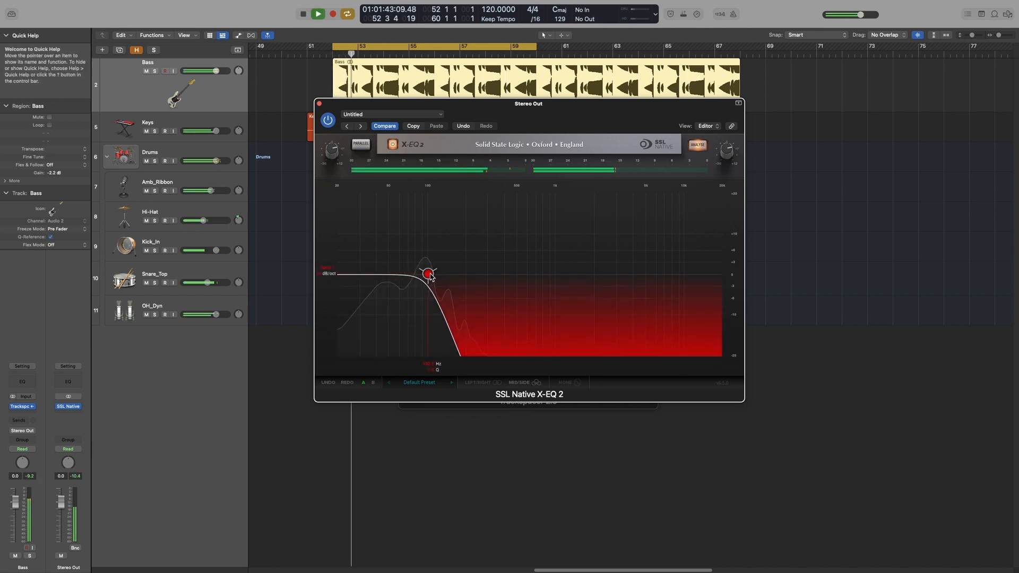
left_click_drag(429, 273, 417, 274)
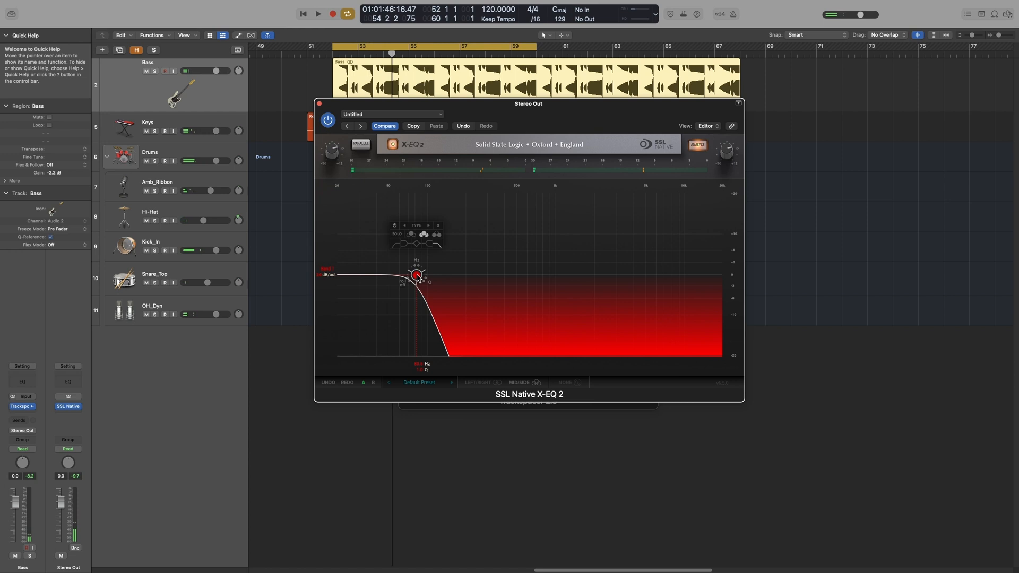
left_click(318, 13)
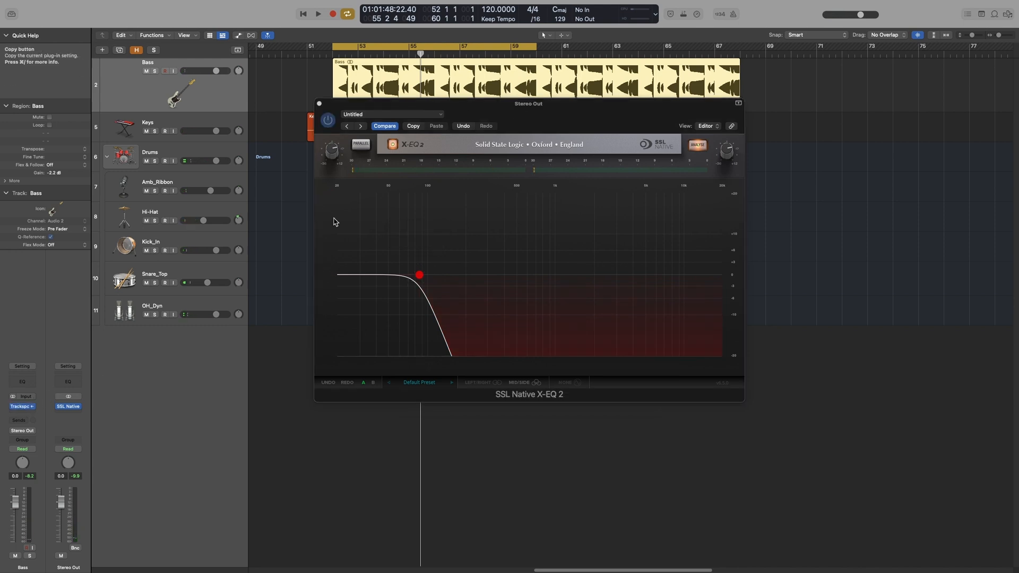
left_click(23, 406)
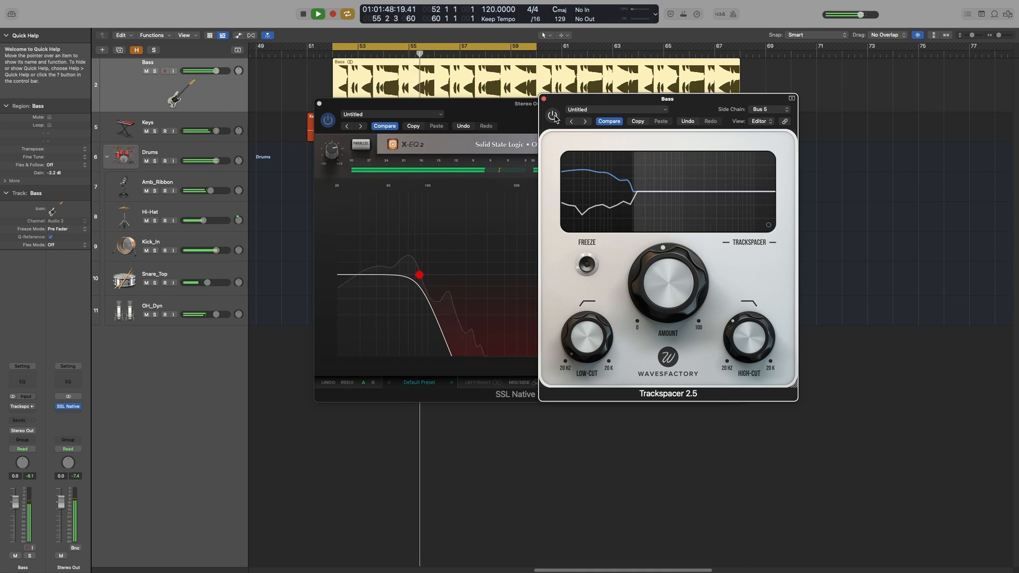
Step: Bypass-compare Trackspacer, then close the Trackspacer and SSL X-EQ 2 windows
left_click(553, 116)
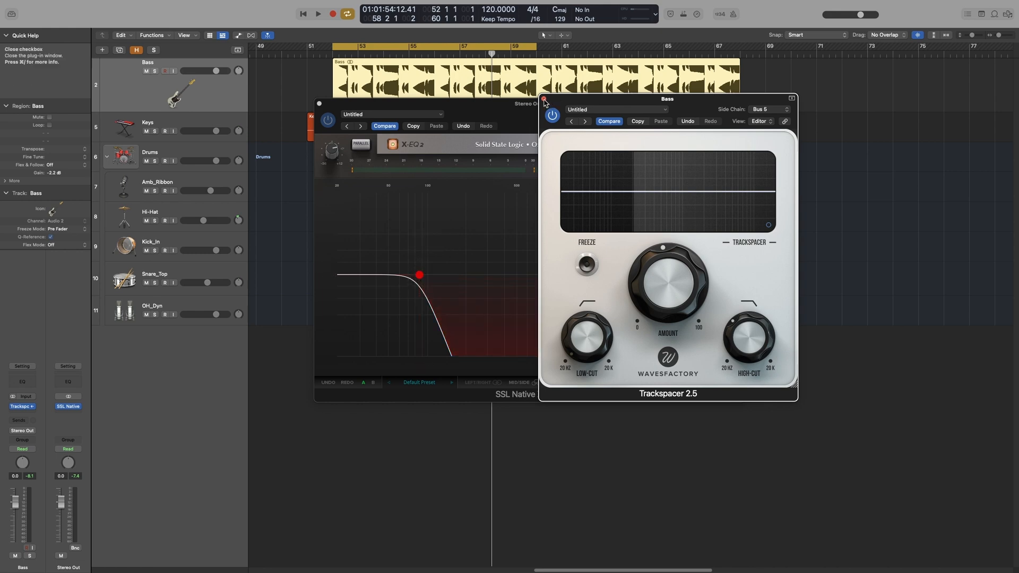
left_click(544, 99)
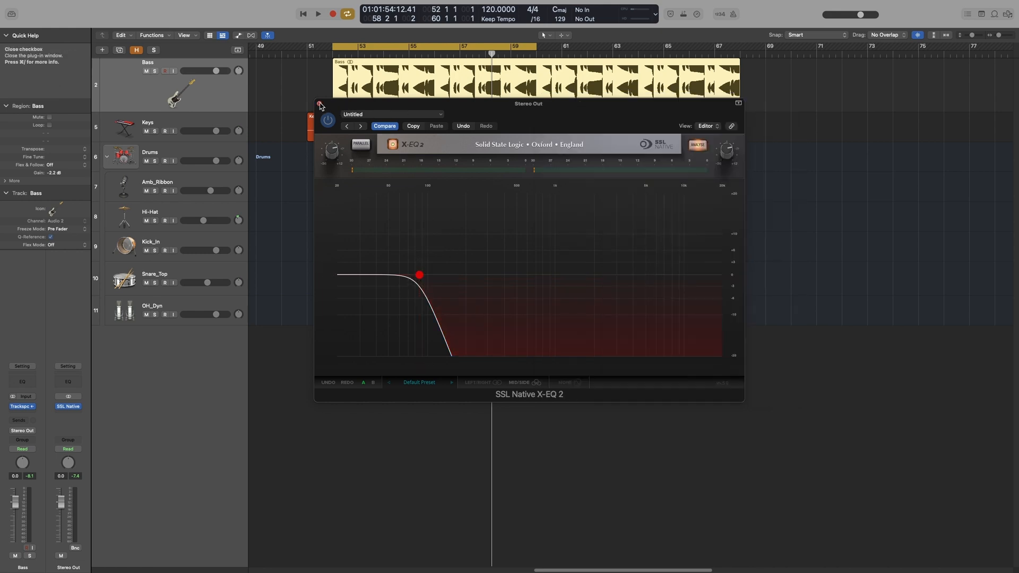
left_click(319, 105)
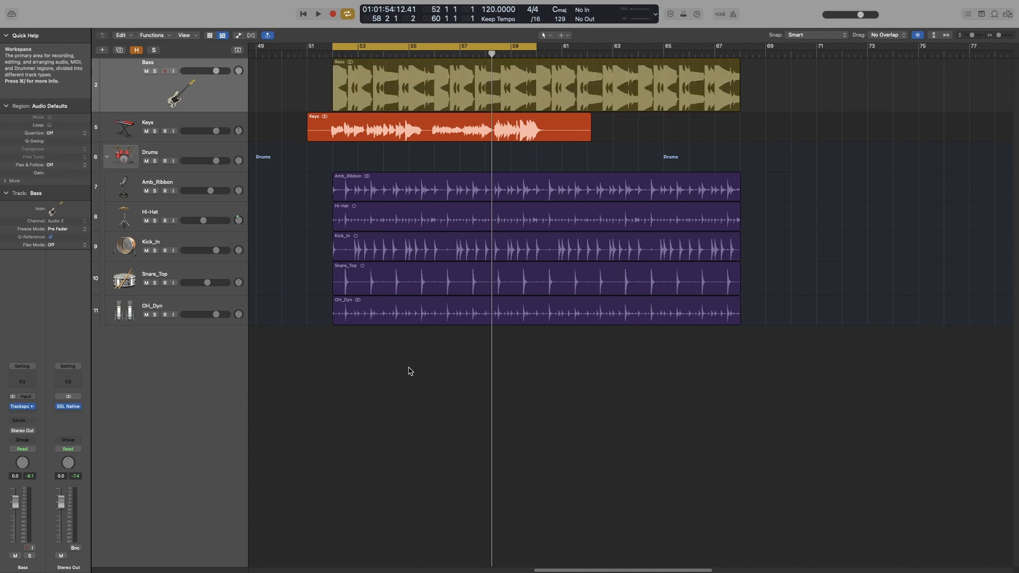